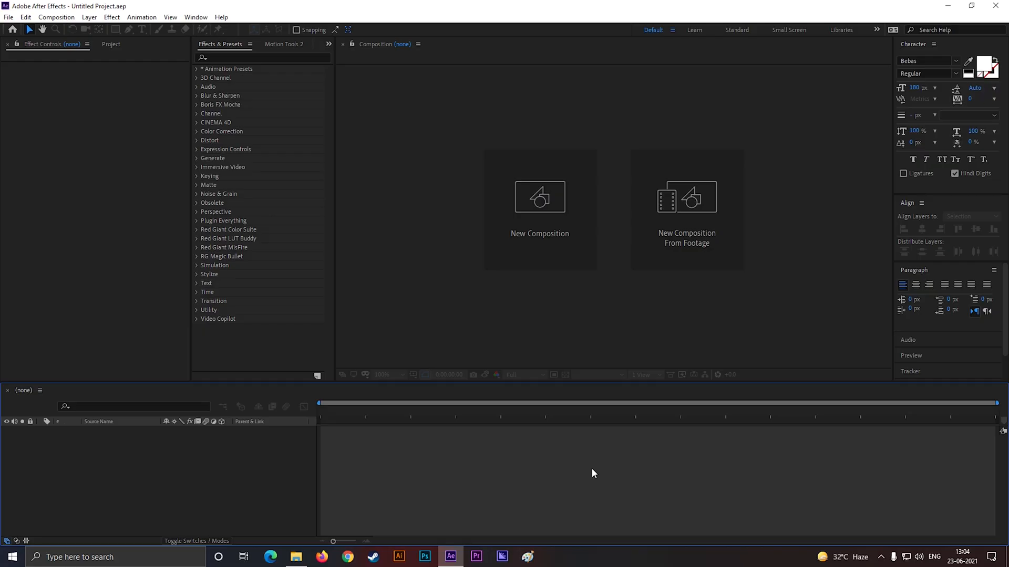
- Create a new 1080p composition named 'Logo ani'
left_click(539, 198)
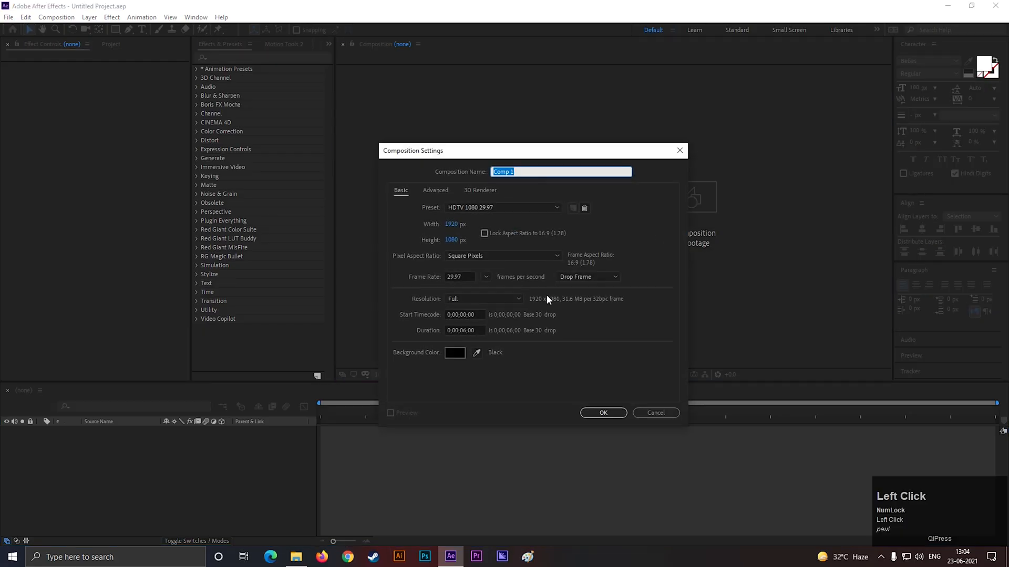
type("Logo ani")
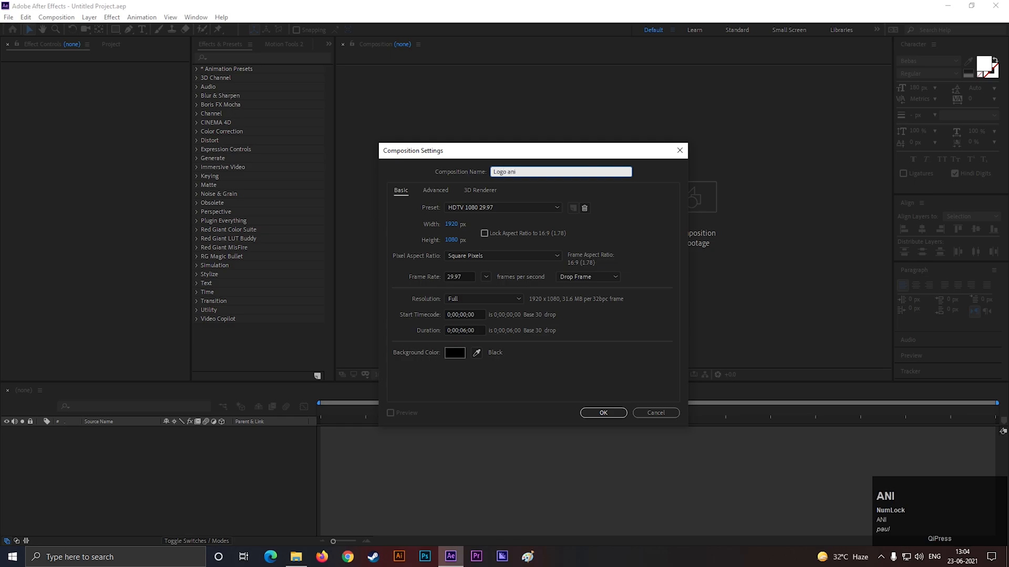
left_click(602, 413)
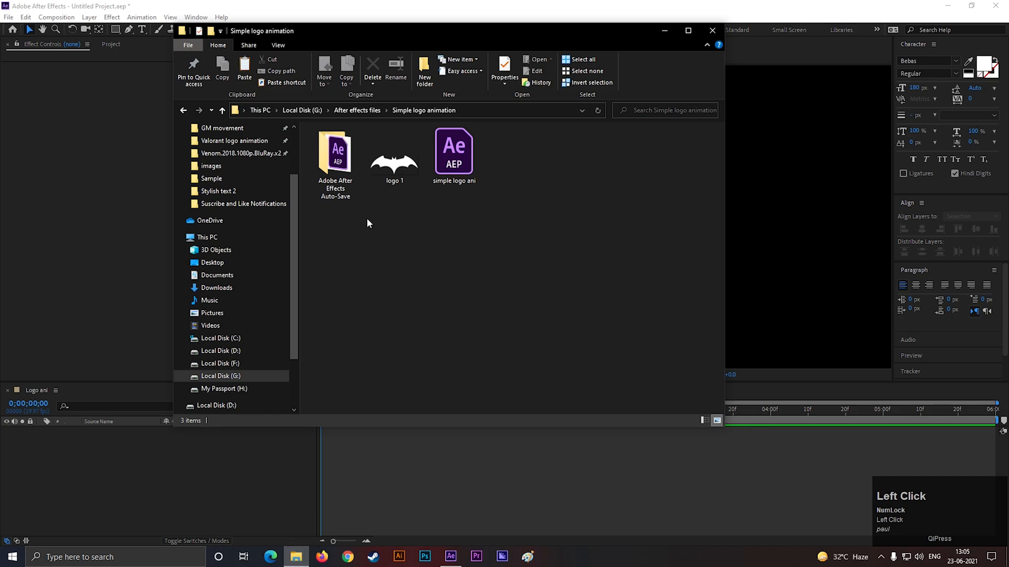
- Import the bat logo image into the comp and scale it to 70%
left_click(394, 149)
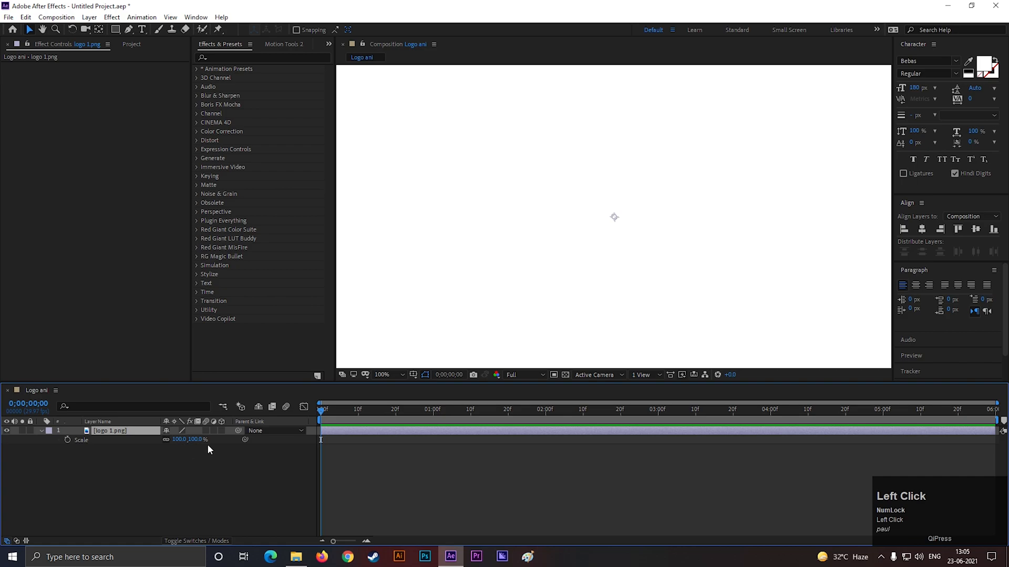
left_click_drag(193, 439, 148, 439)
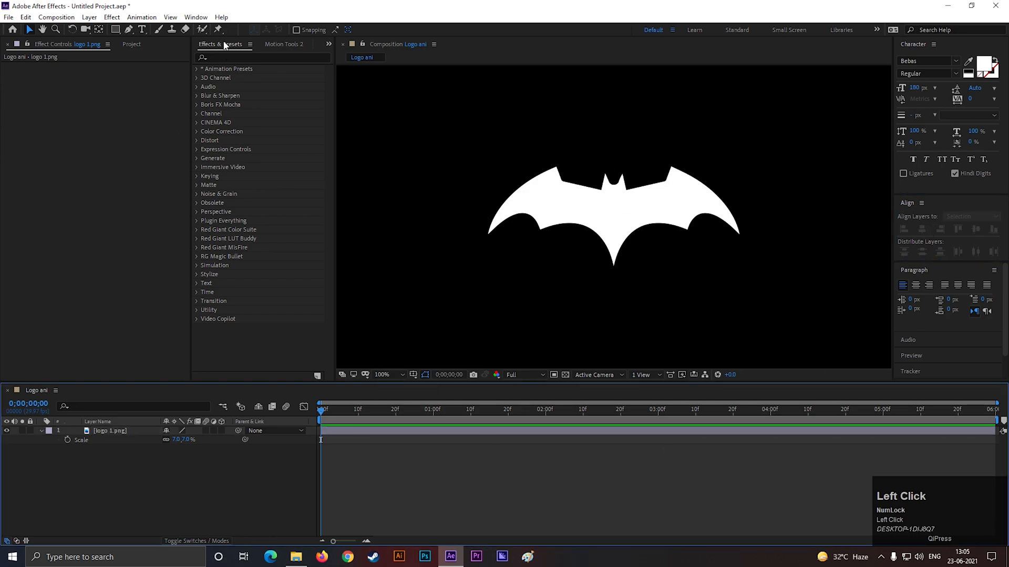
- Apply Gradient Ramp to the logo with cyan start colour and purple end colour
left_click(109, 431)
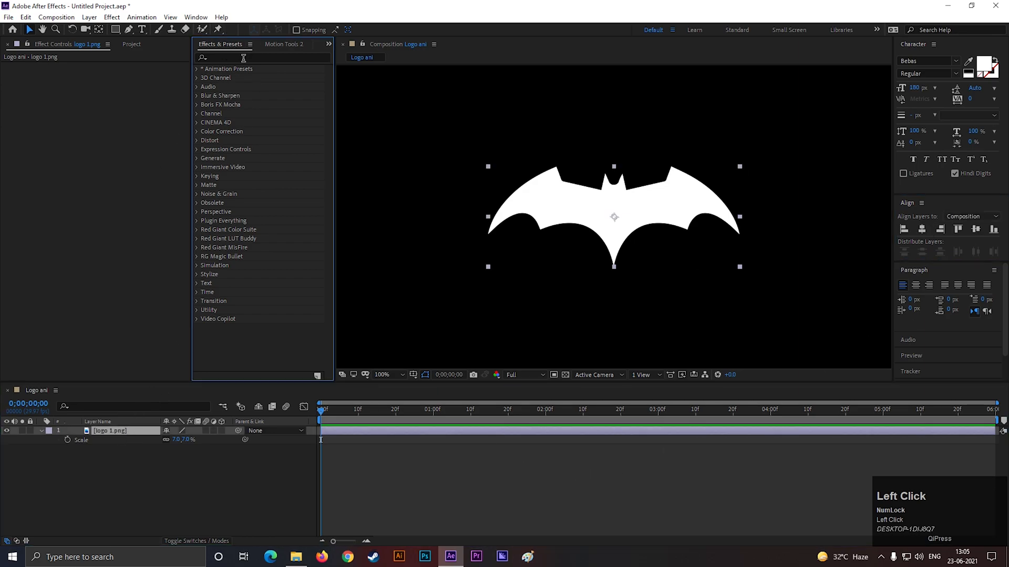
type("grad")
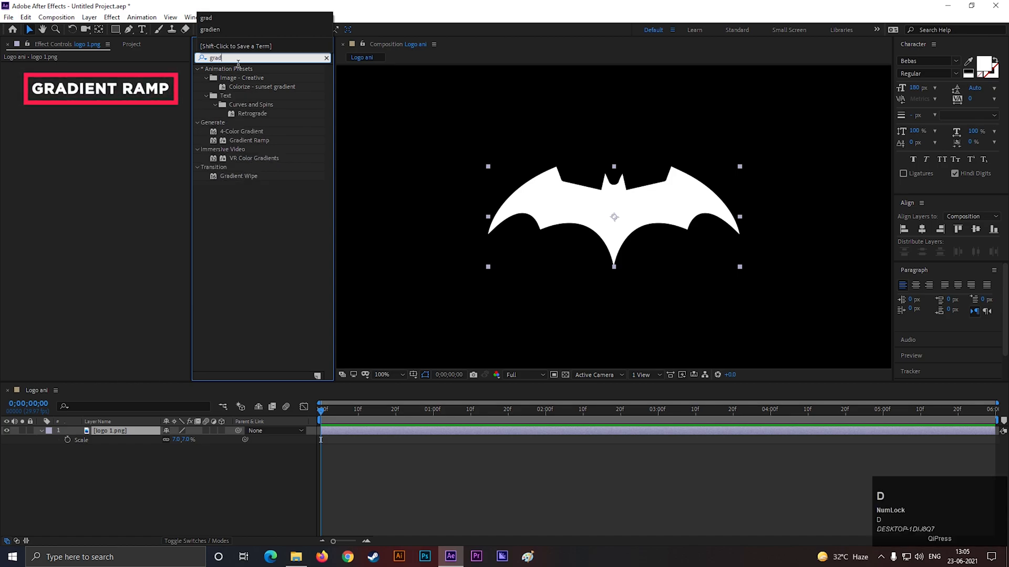
left_click(249, 140)
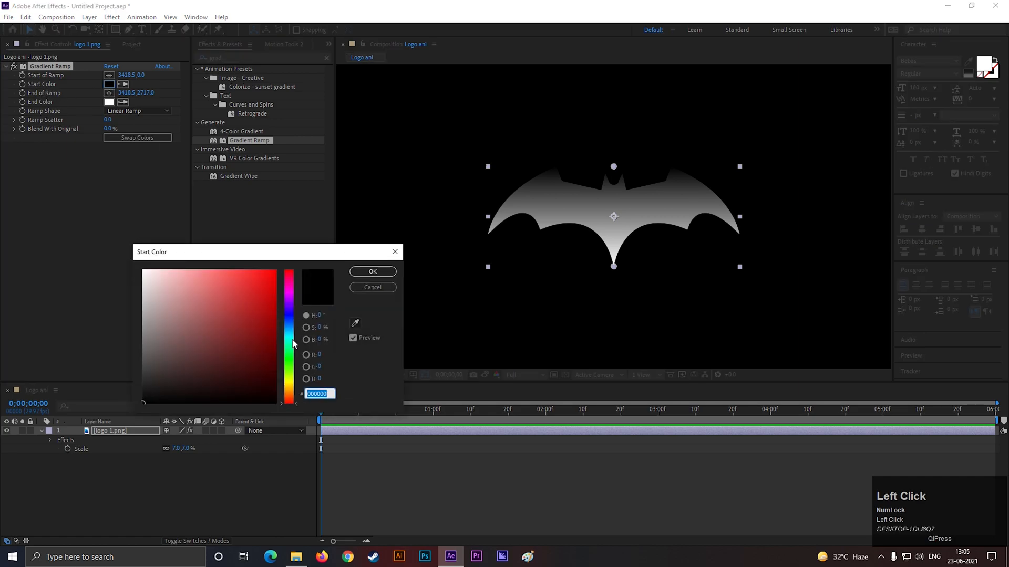
left_click(286, 270)
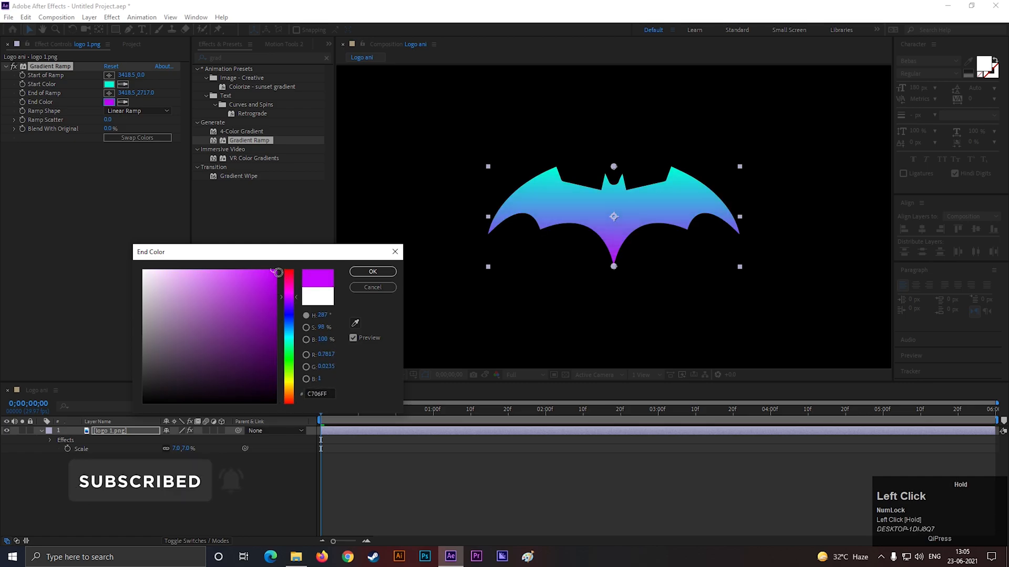
left_click(371, 271)
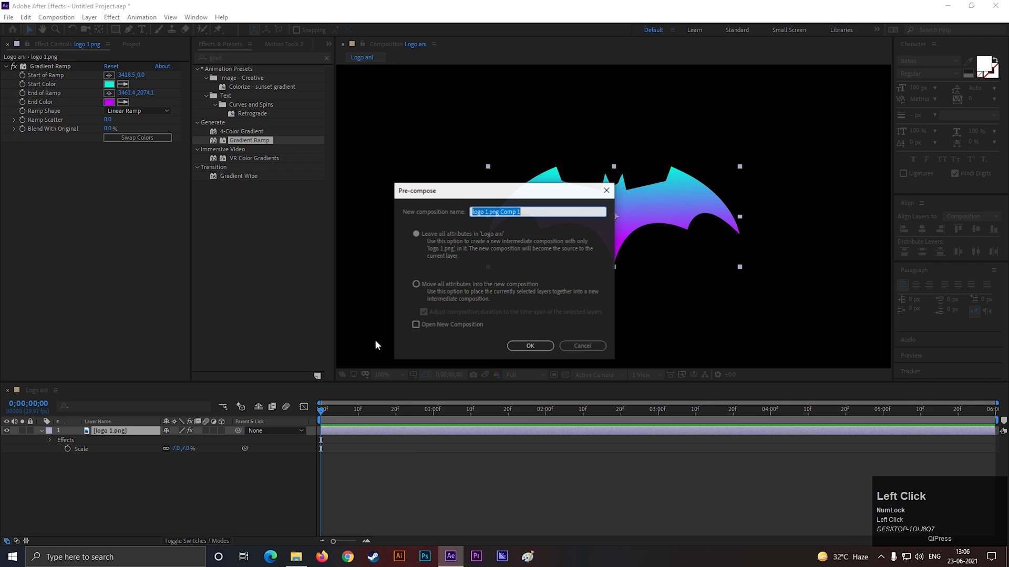
- Pre-compose the logo as 'Logo', moving all attributes into the new composition
type("Logo")
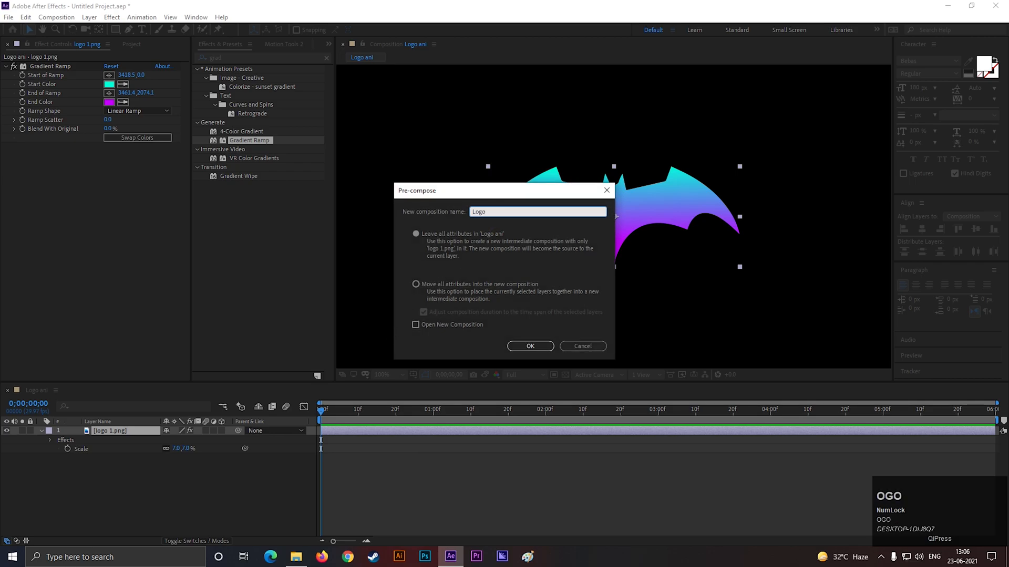
left_click(416, 284)
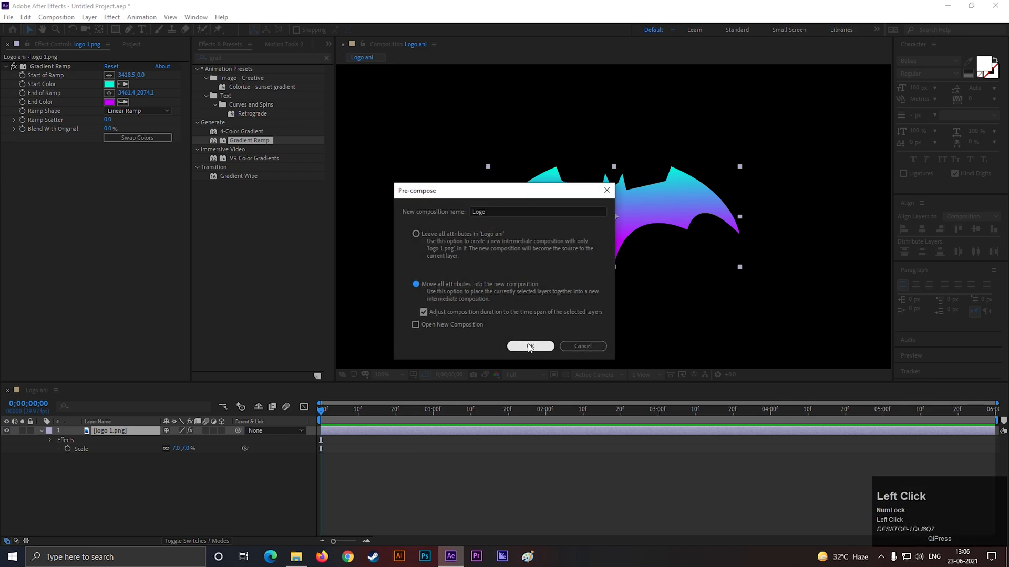
left_click(529, 346)
type("line")
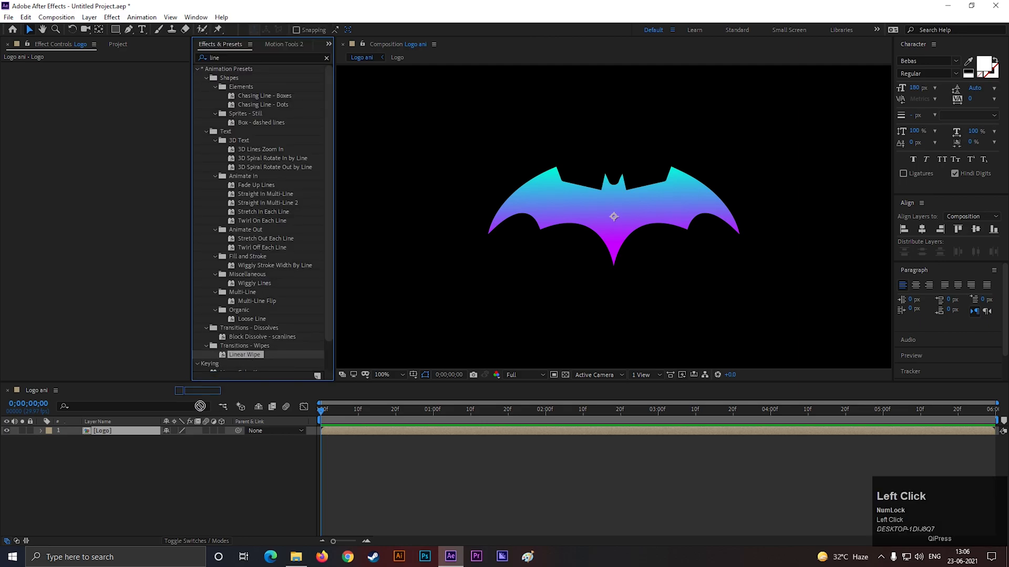
- Apply Linear Wipe, keyframe Transition Completion to reveal, with -49° angle and feather 51
double_click(245, 354)
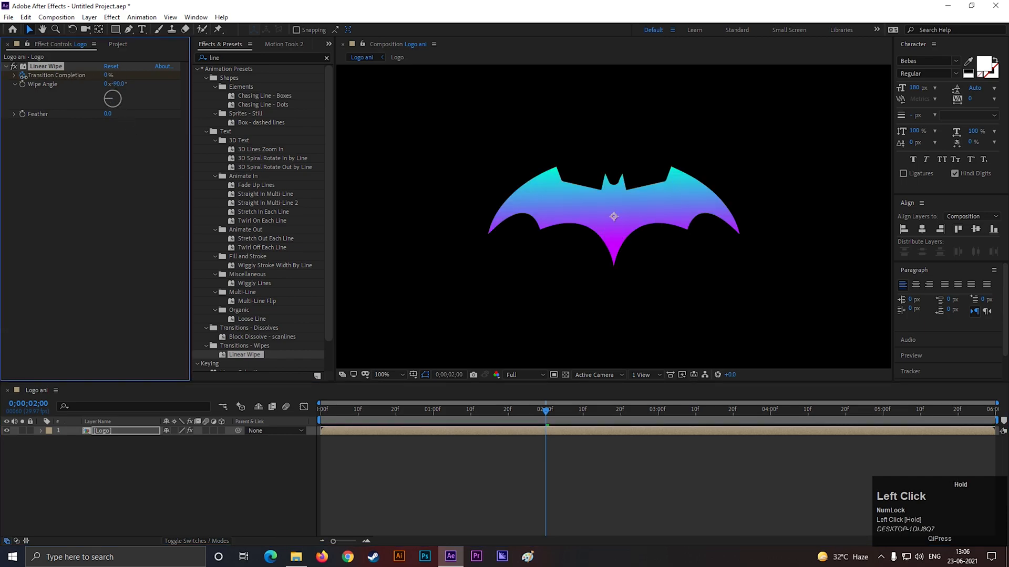
left_click_drag(545, 415, 436, 415)
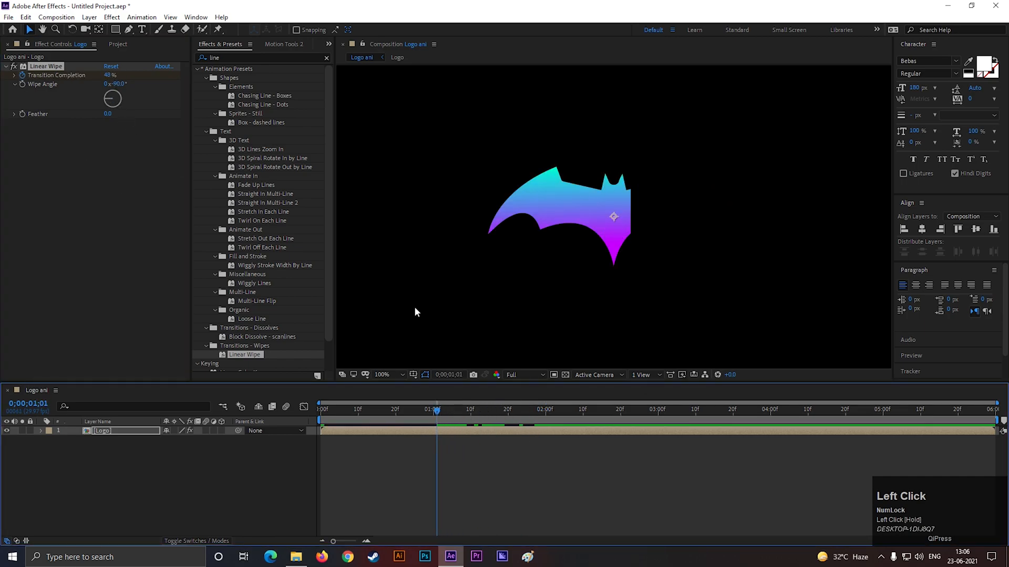
left_click_drag(115, 102, 110, 96)
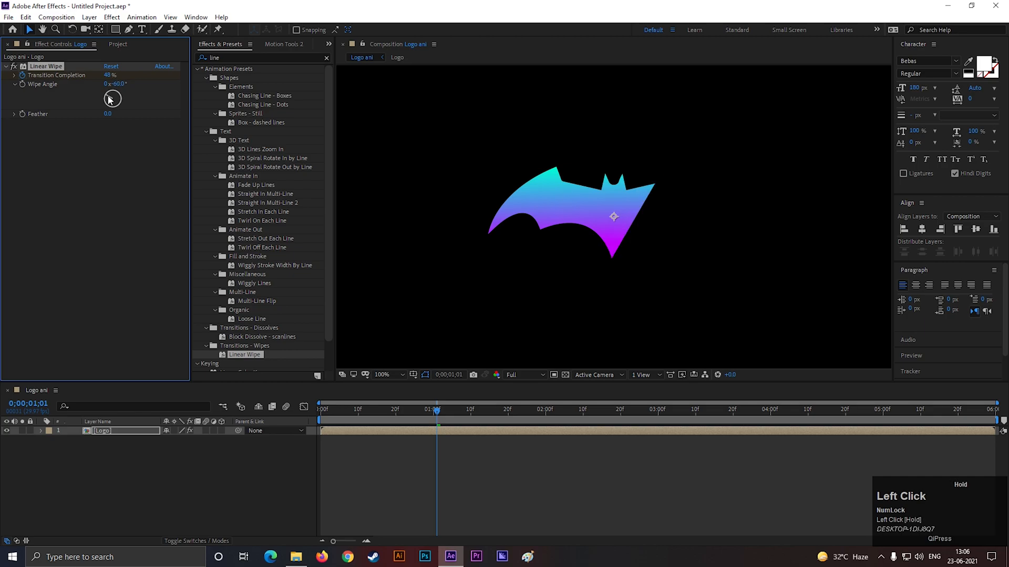
left_click_drag(112, 97, 116, 93)
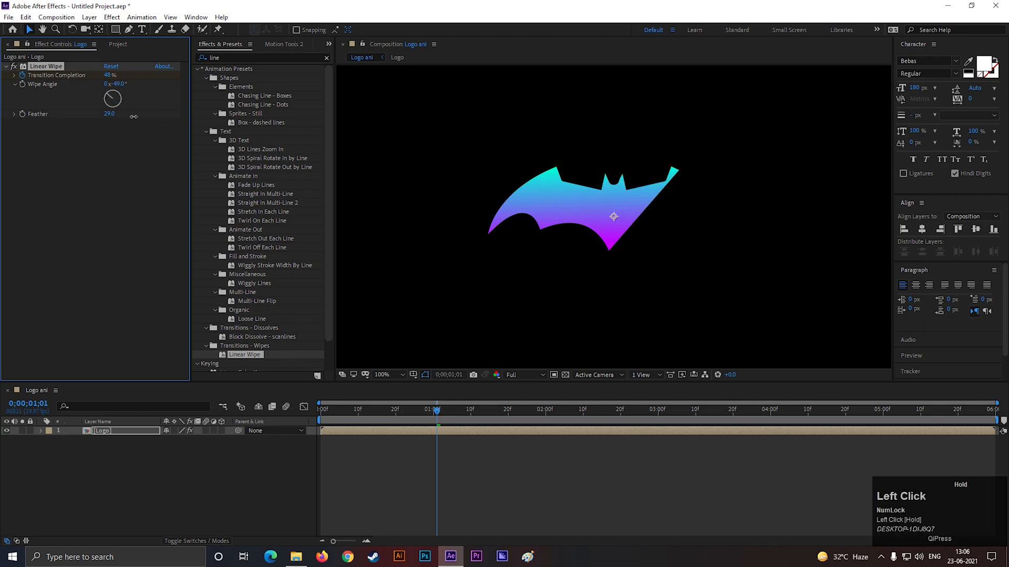
left_click_drag(109, 113, 119, 114)
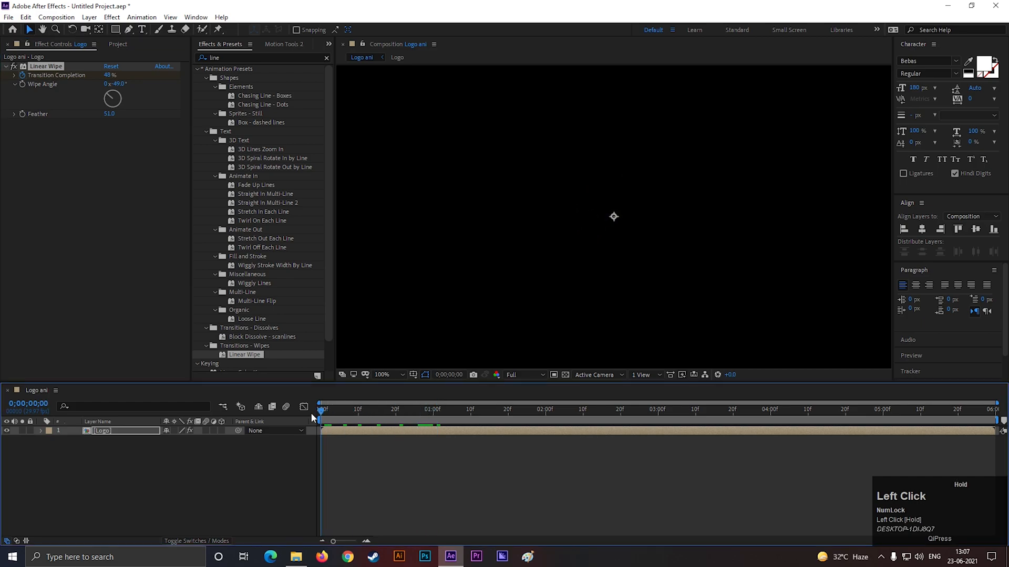
- Preview the wipe reveal and park the time just past one second
key("space")
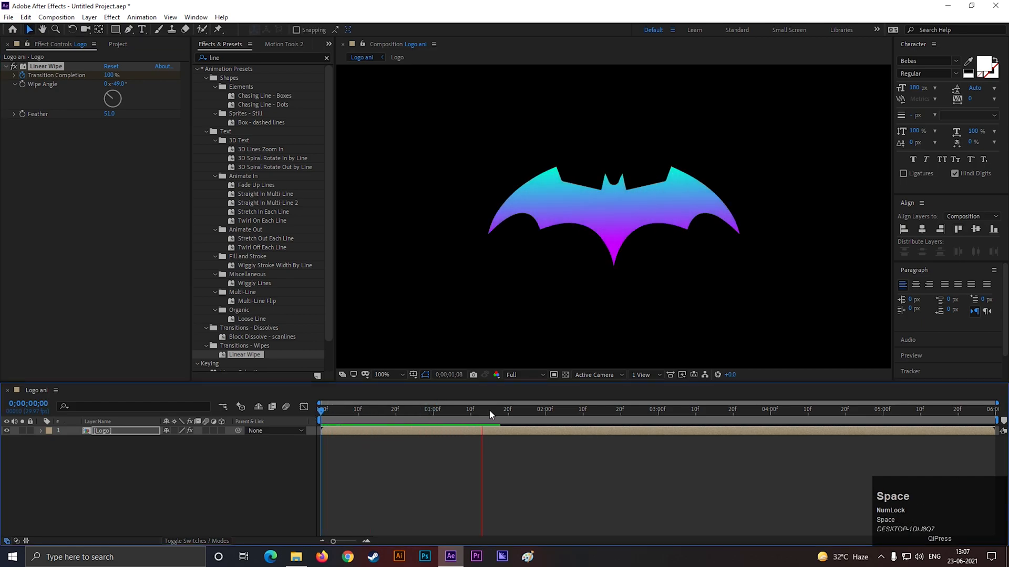
left_click_drag(482, 419, 429, 419)
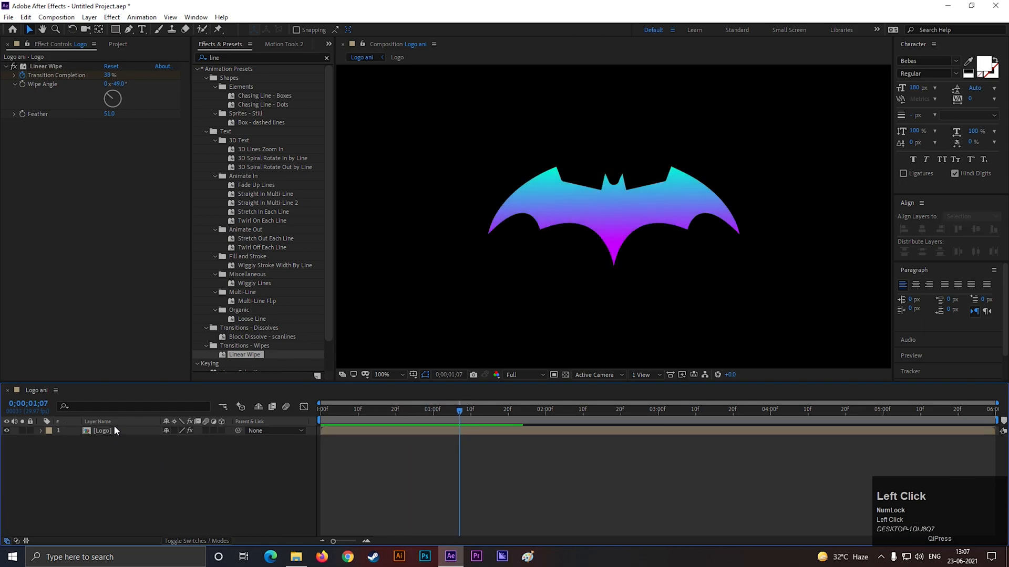
- Apply Bevel Alpha to the Logo layer with Edge Thickness 4.50
type("b")
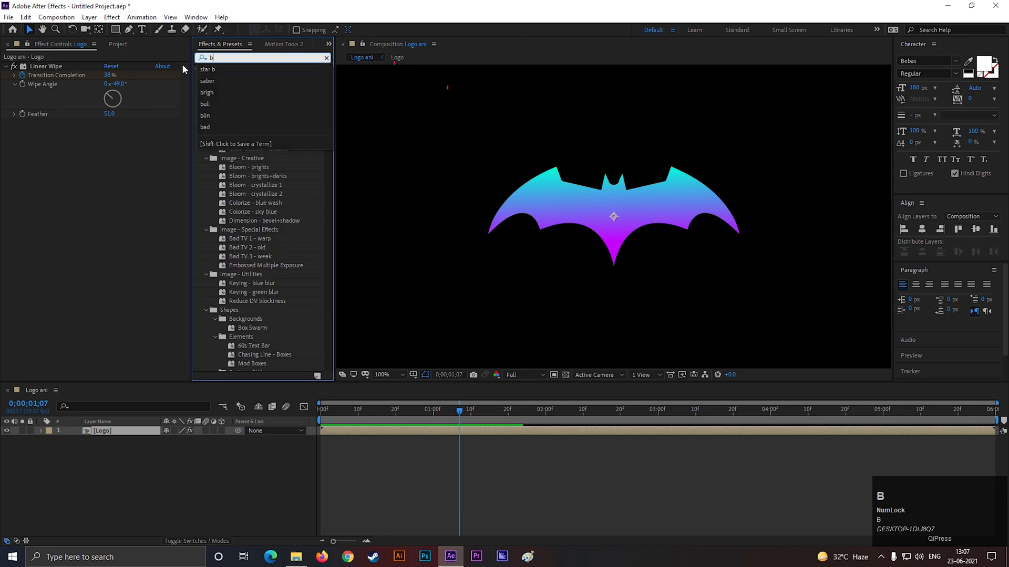
type("ev")
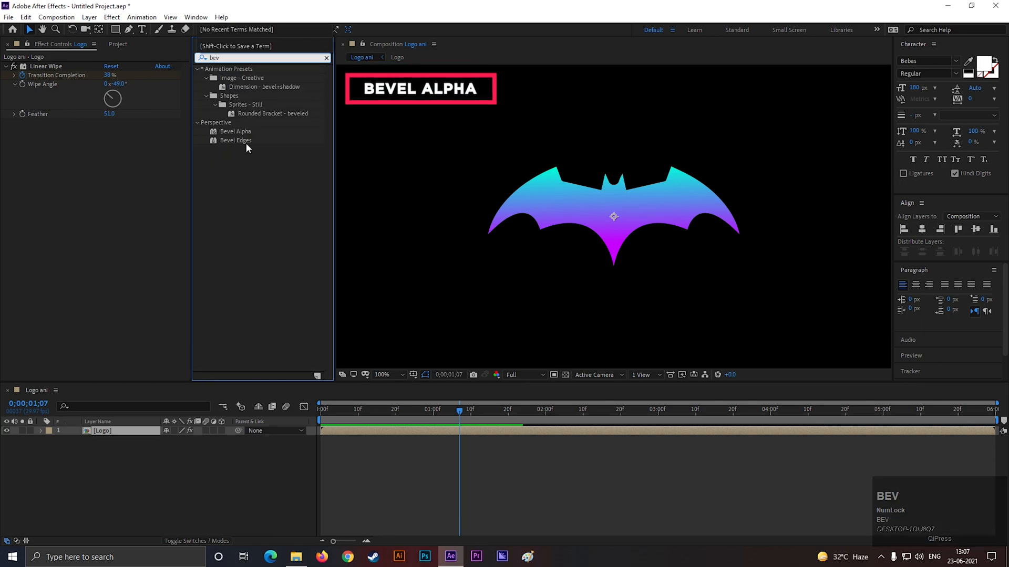
left_click(234, 132)
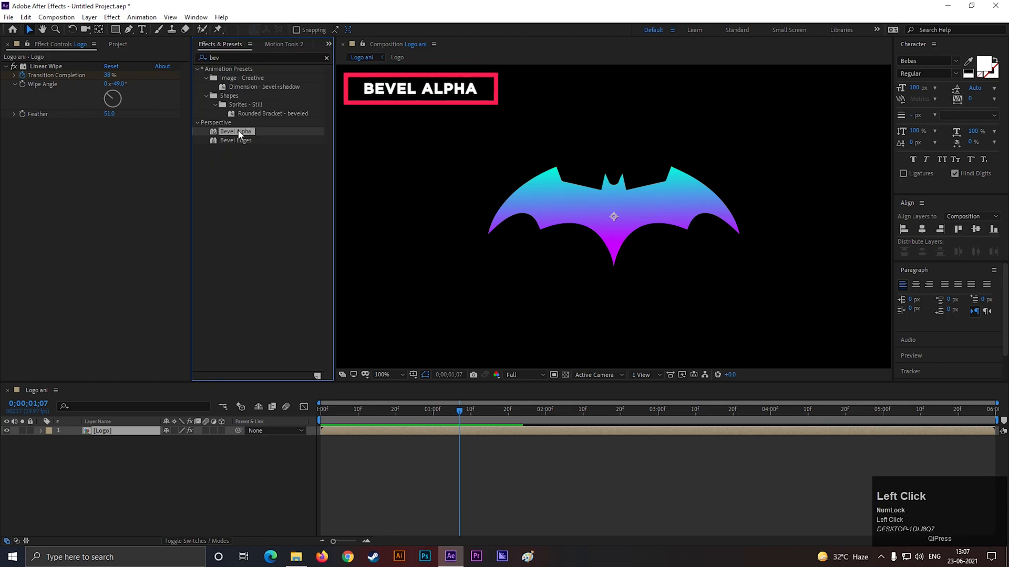
double_click(236, 131)
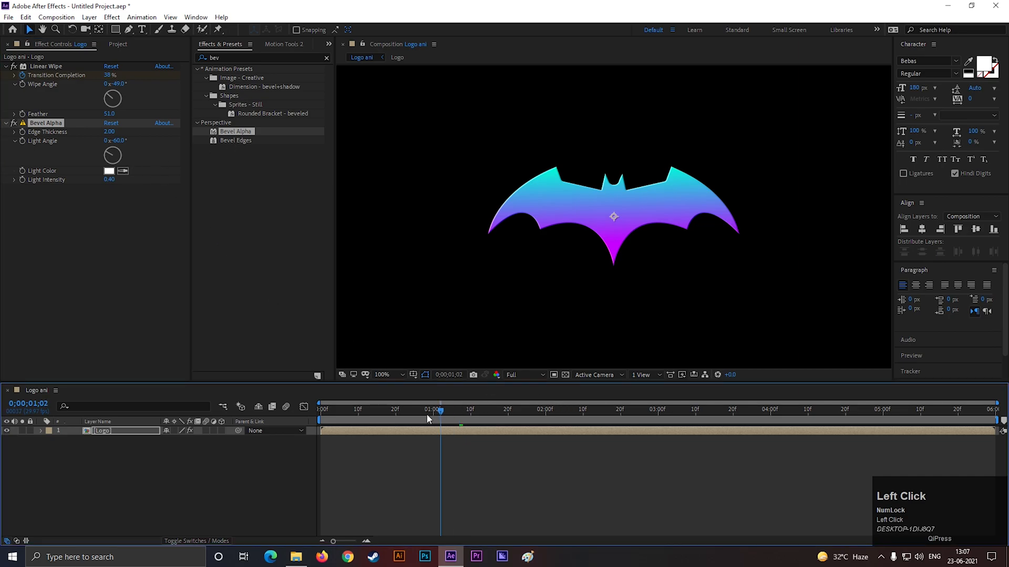
left_click_drag(440, 420, 460, 419)
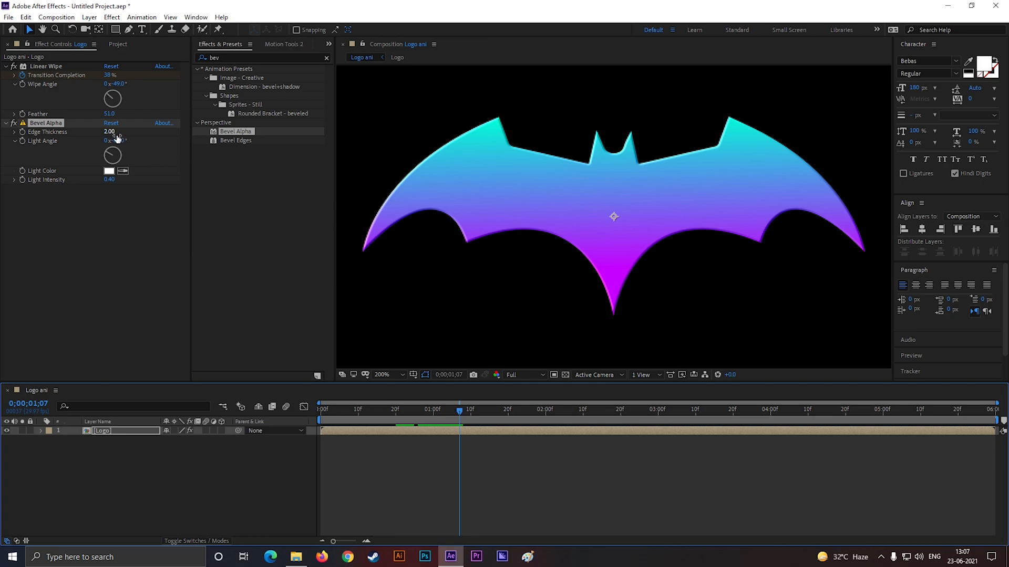
left_click_drag(109, 132, 128, 131)
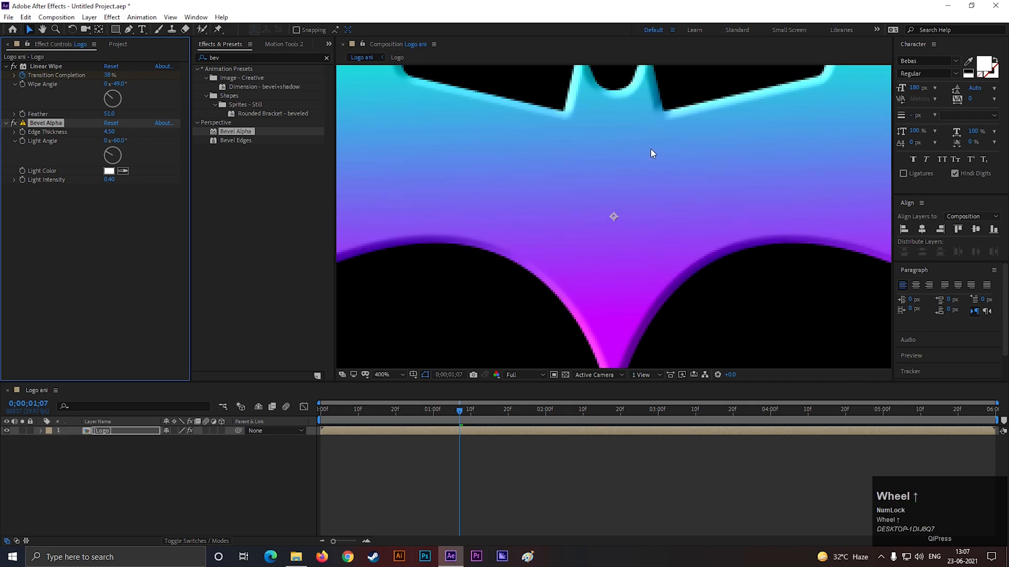
scroll("down", 3)
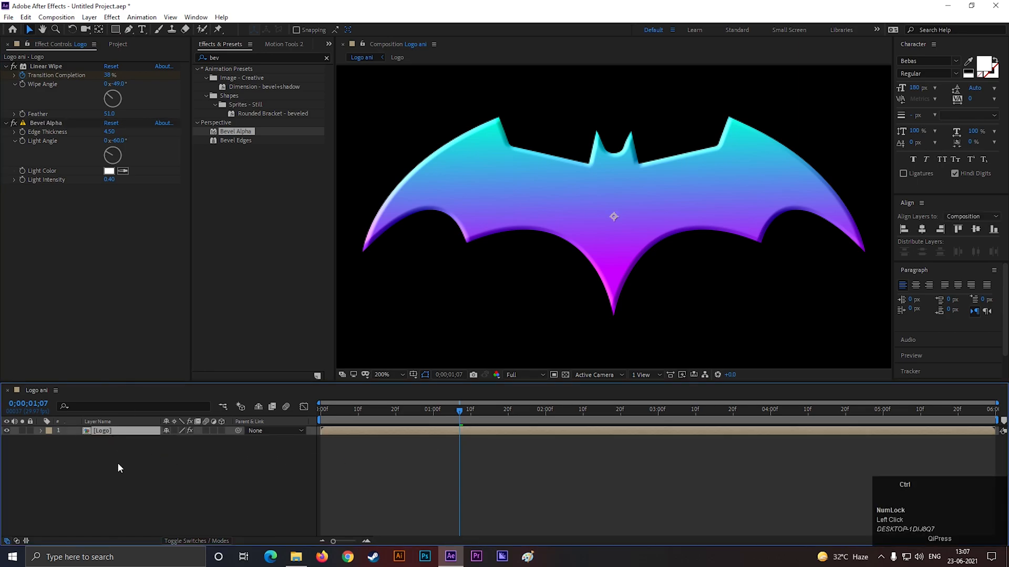
- Duplicate the Logo layer and apply Directional Blur to the lower copy
key("ctrl+d")
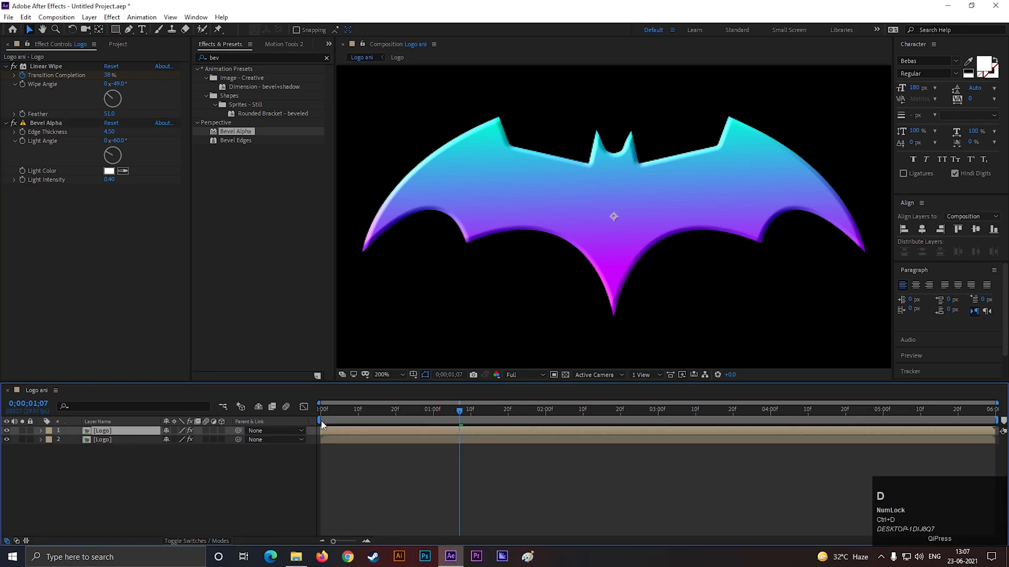
left_click(102, 439)
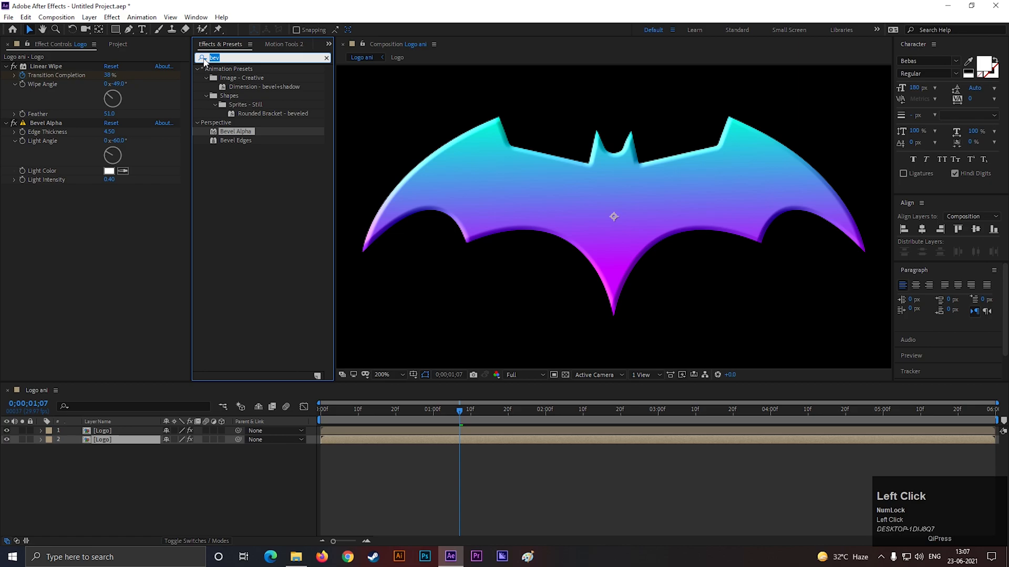
type("d")
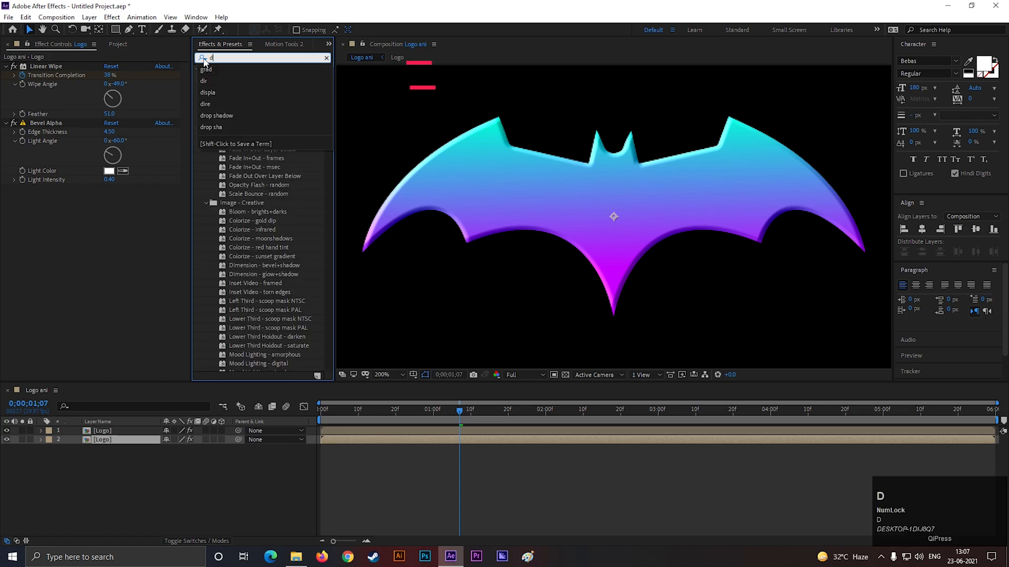
type("ir")
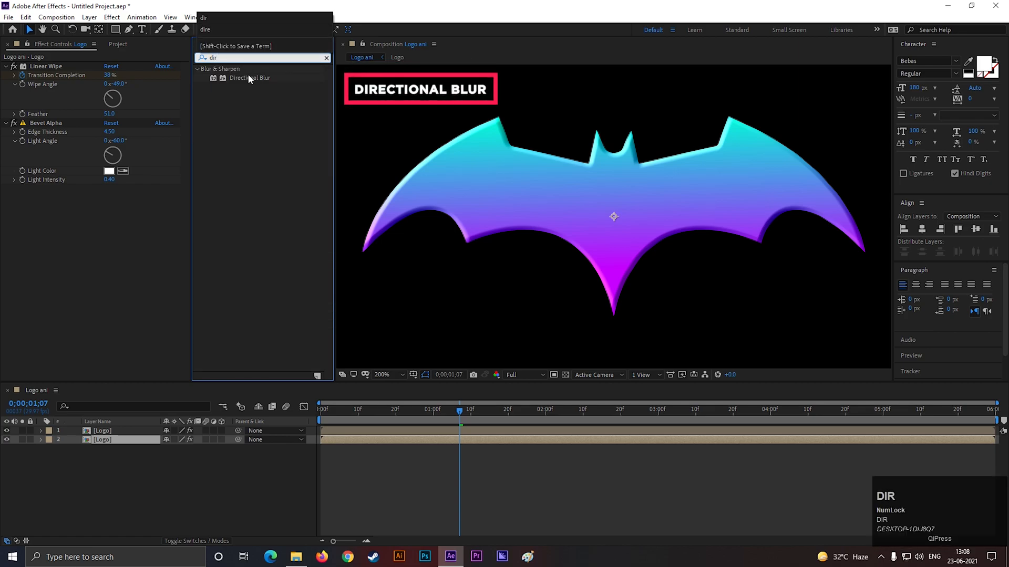
double_click(250, 77)
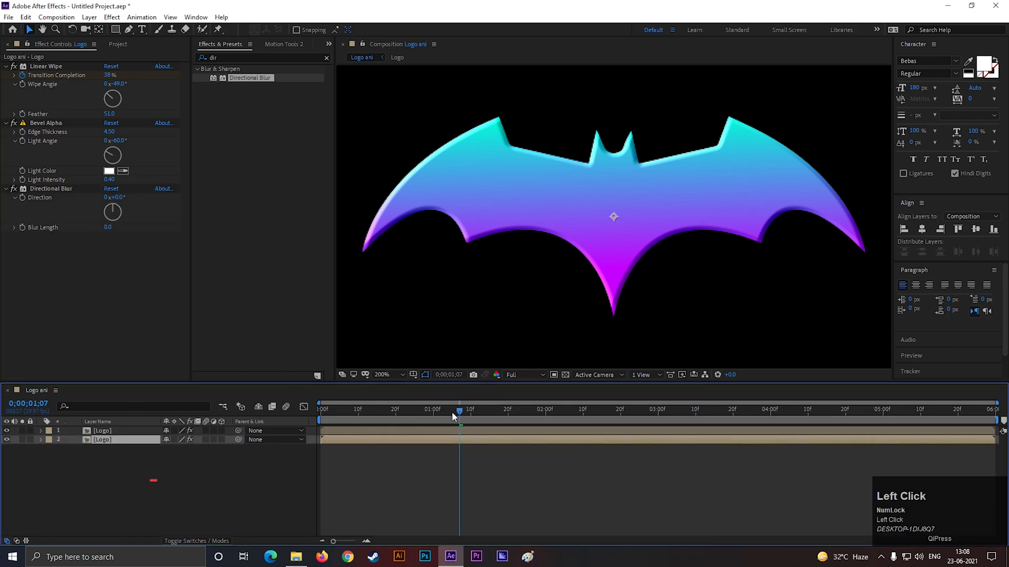
- Scrub Blur Length near frame 29 and reveal the layer's keyframed properties
left_click_drag(460, 418, 429, 418)
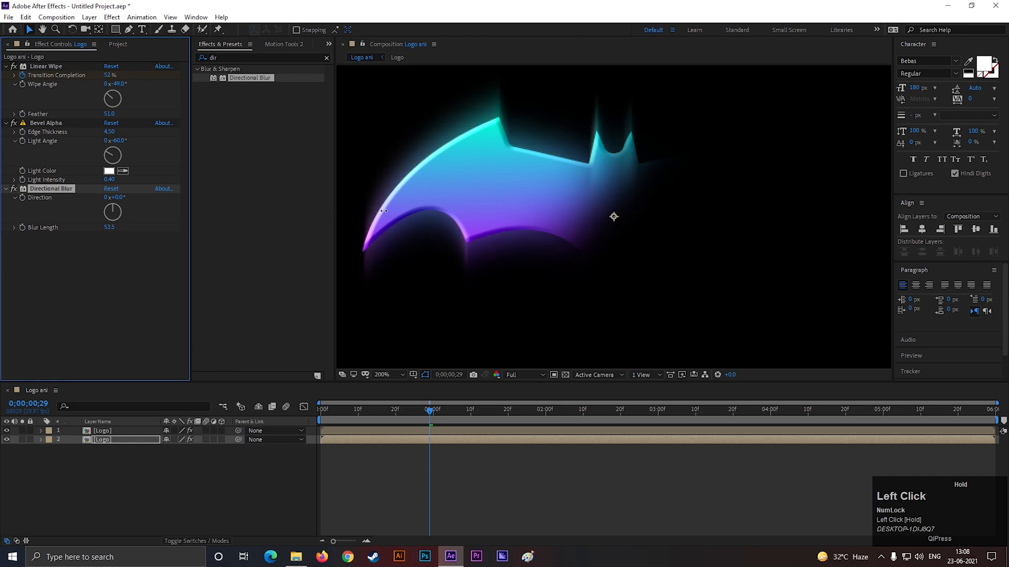
left_click_drag(110, 227, 115, 227)
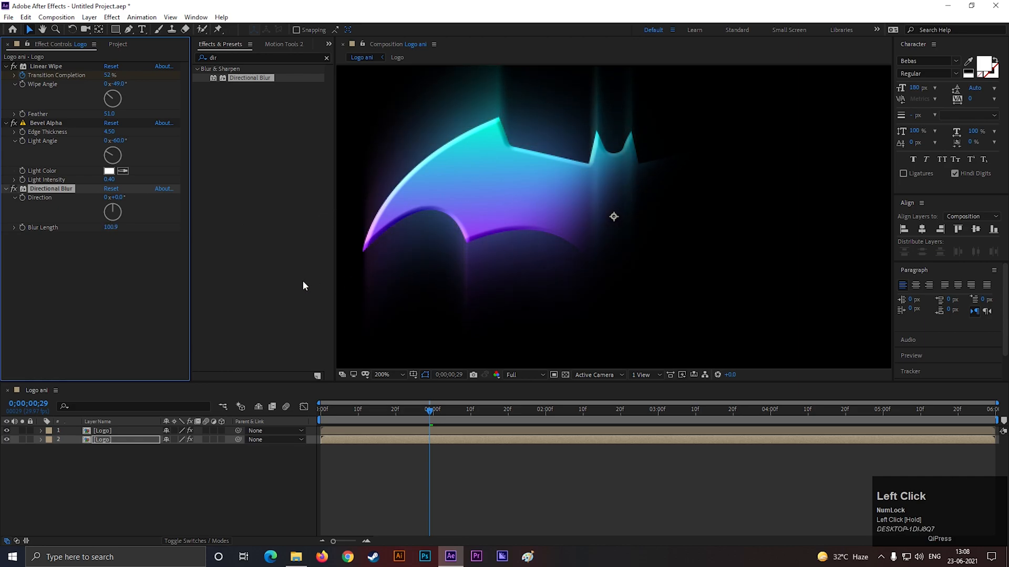
key("u")
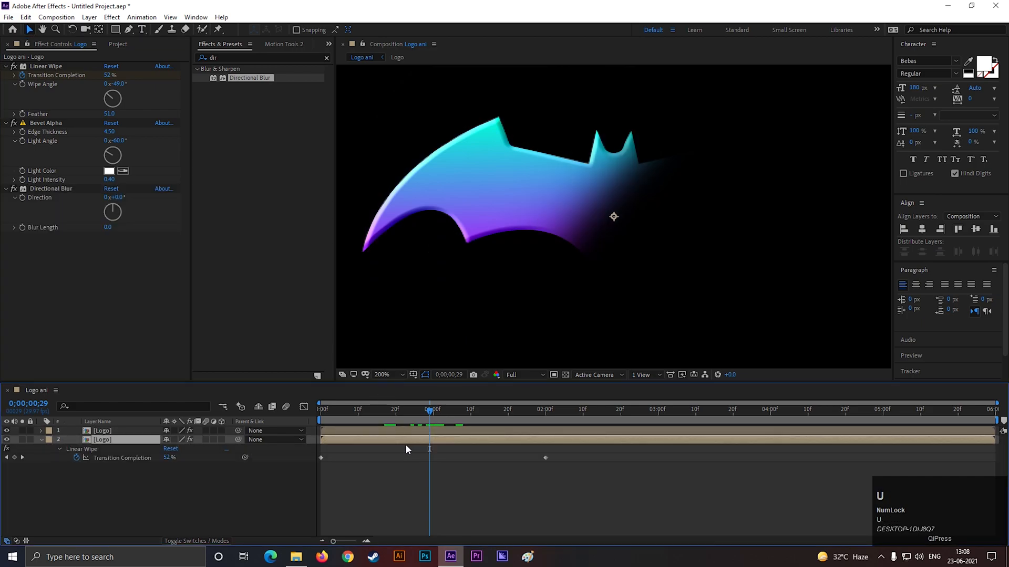
- Keyframe Blur Length at 250 on frame 10 and review the wipe and blur keyframes
left_click_drag(429, 409, 357, 408)
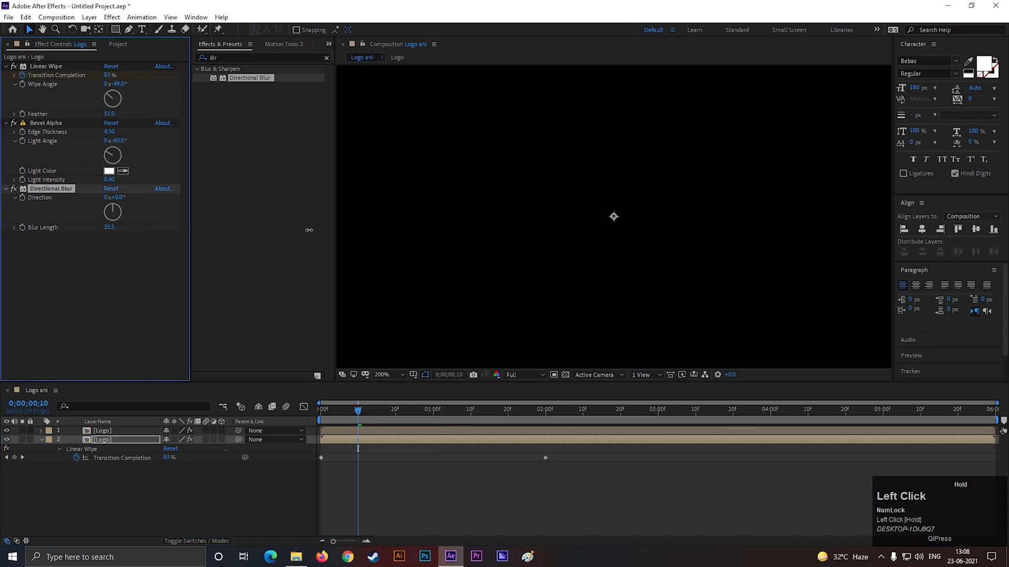
left_click(113, 226)
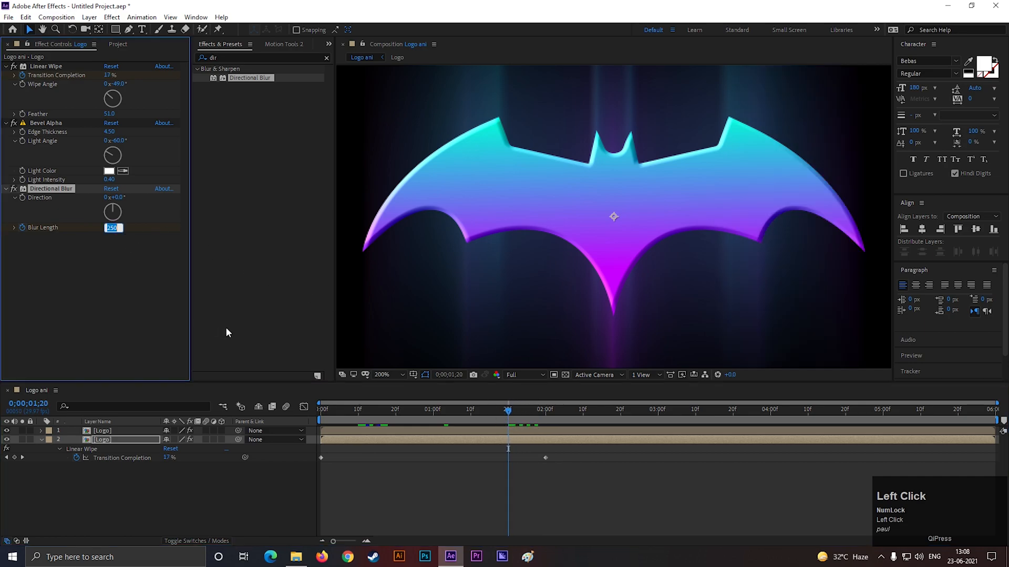
left_click_drag(509, 410, 457, 410)
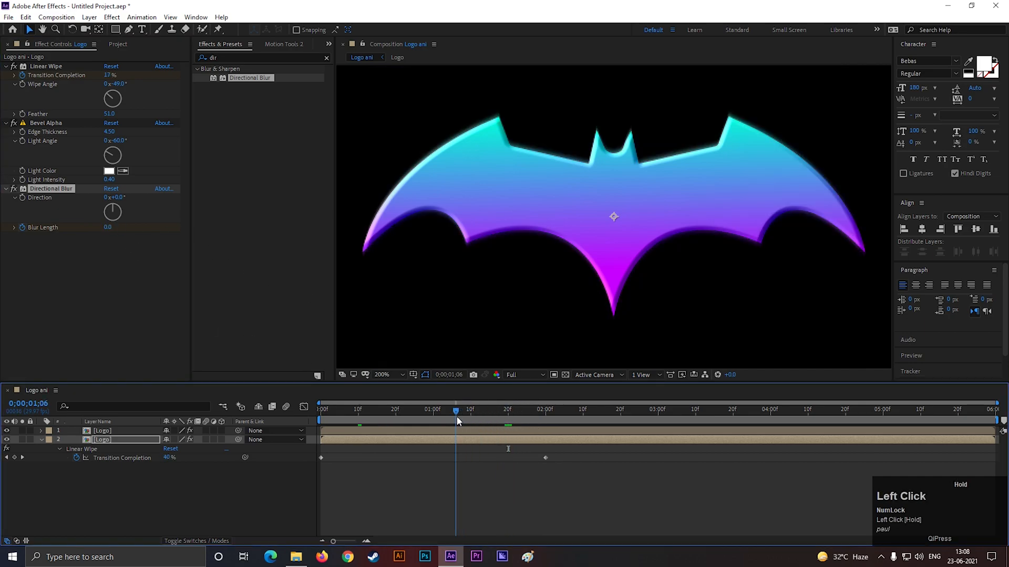
key("u")
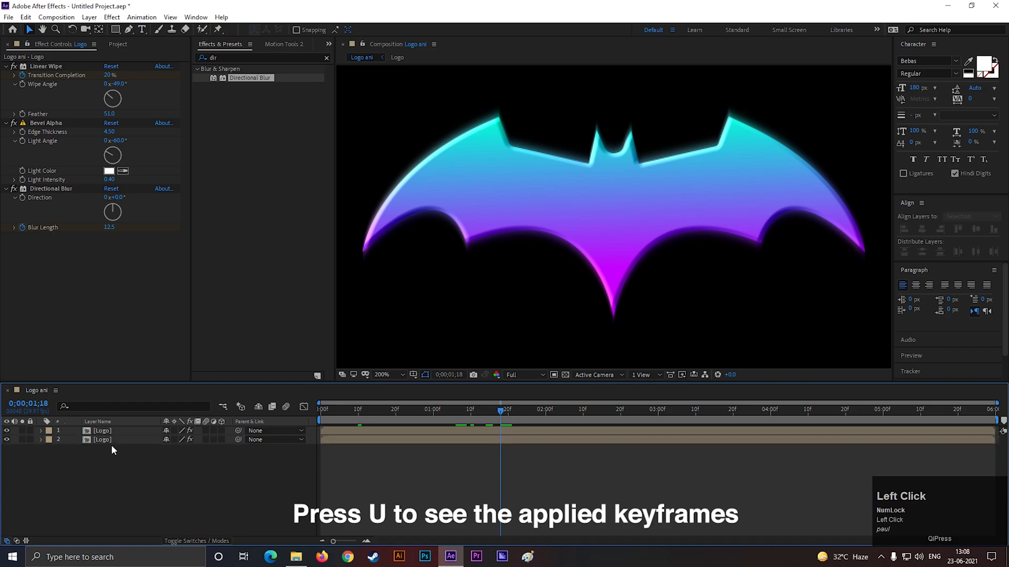
key("u")
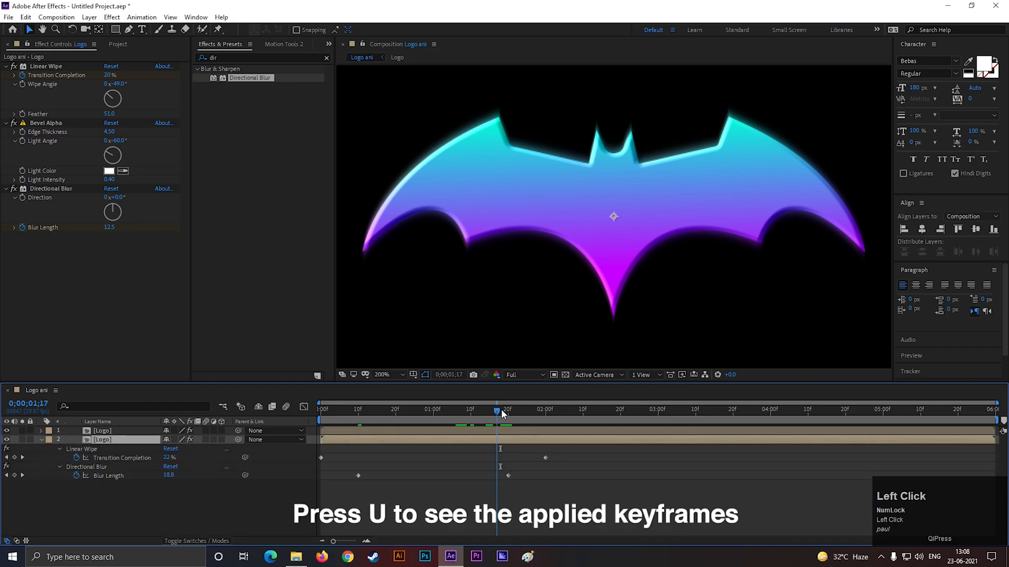
left_click_drag(503, 409, 508, 410)
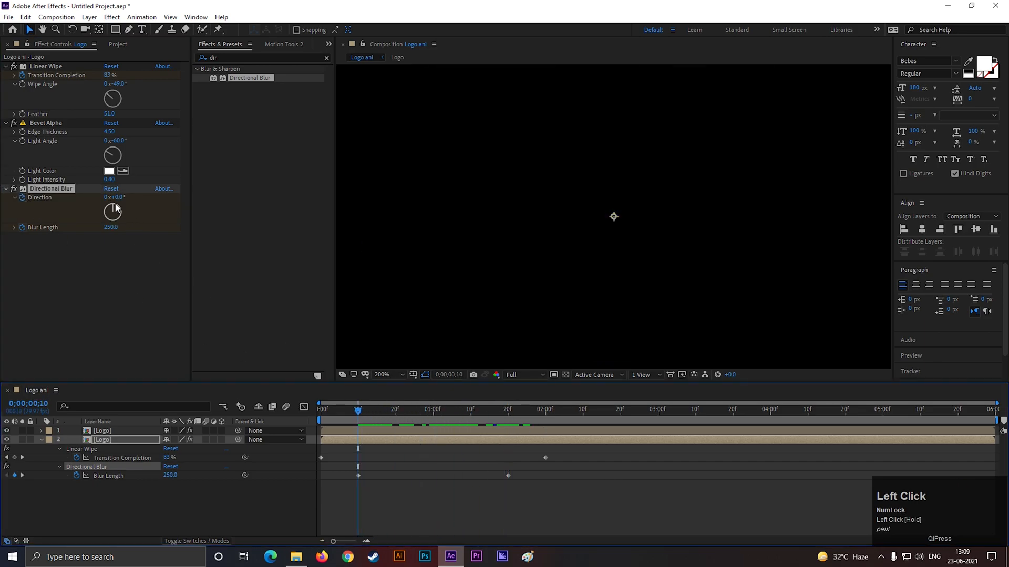
- Angle the blur Direction to about 157° and shift the ending keyframes toward 1:20
left_click_drag(113, 211, 115, 206)
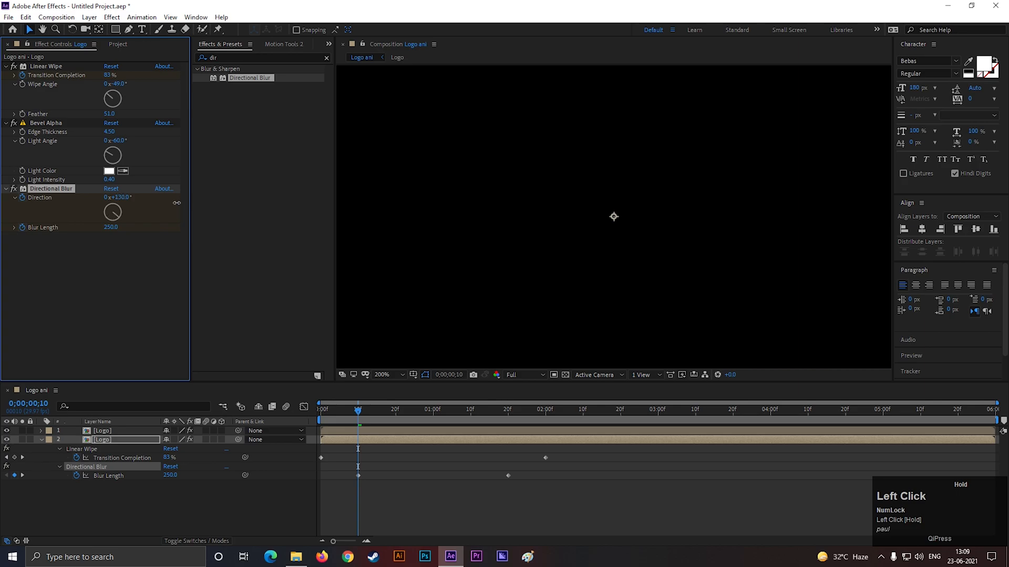
left_click_drag(112, 212, 106, 206)
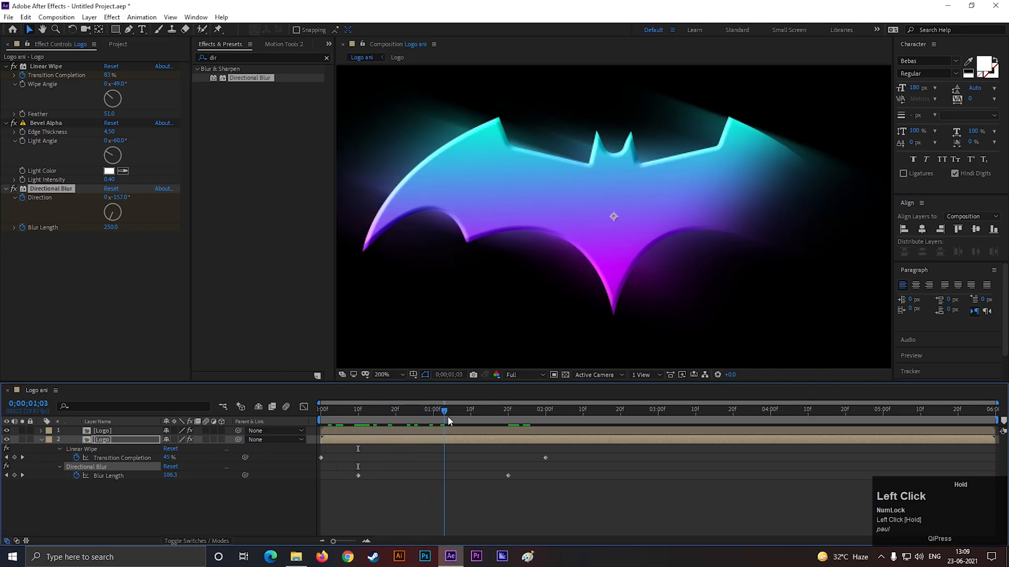
left_click_drag(444, 424, 481, 424)
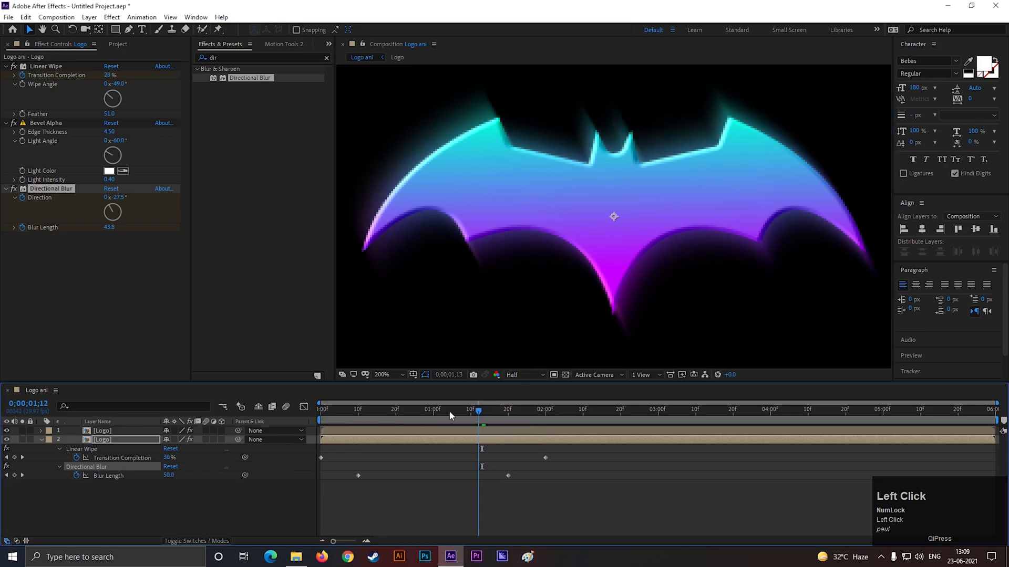
left_click_drag(481, 408, 505, 409)
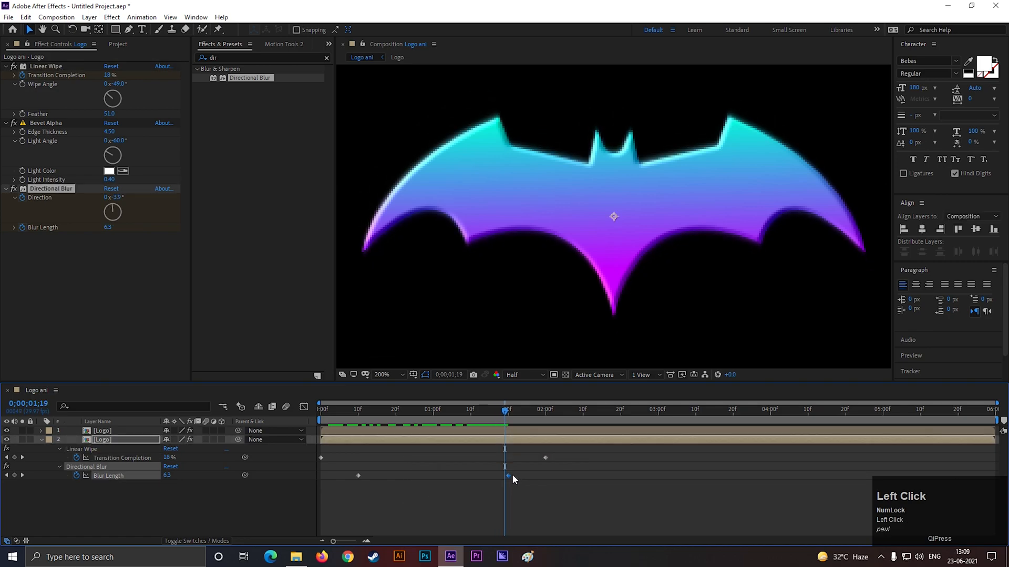
left_click_drag(504, 475, 521, 475)
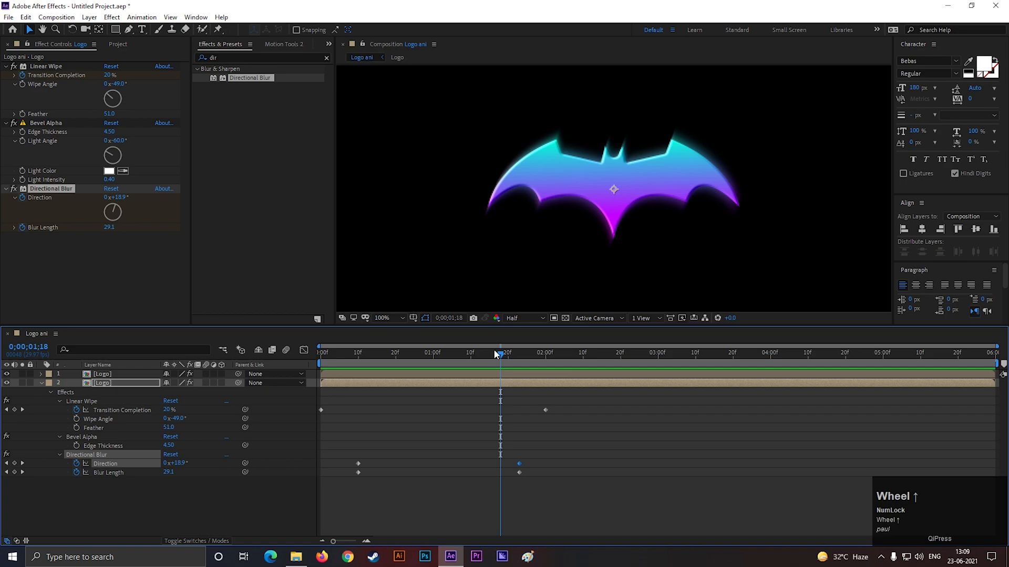
- Easy-ease the Directional Blur keyframes with F9 and replay the blurred reveal
key("space")
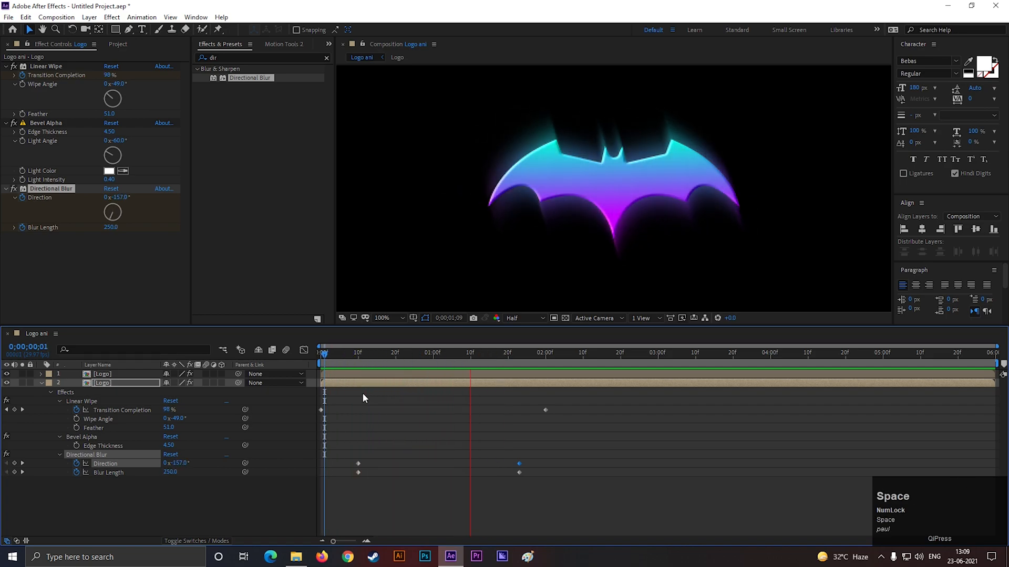
left_click_drag(324, 353, 443, 353)
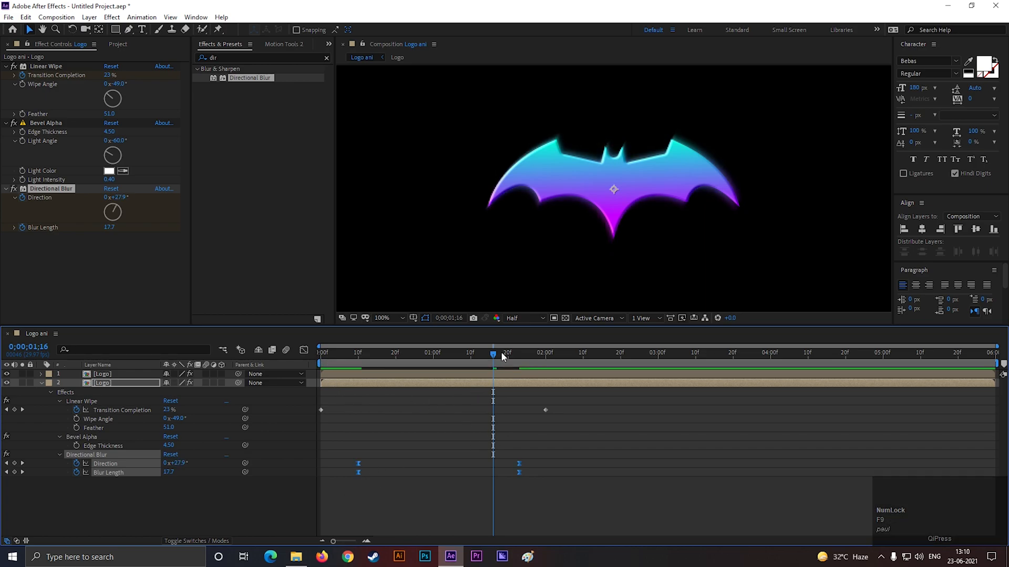
key("space")
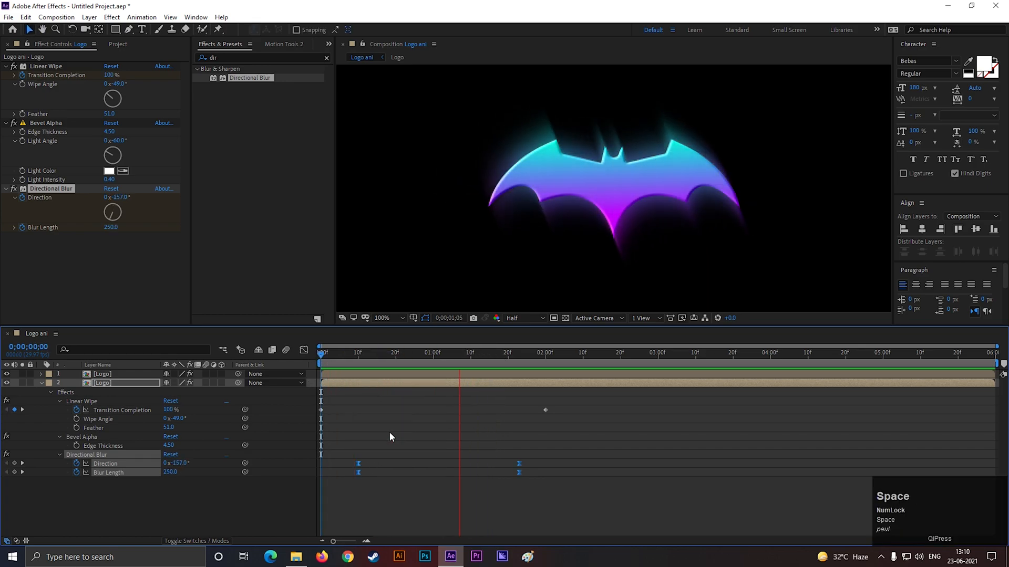
left_click(444, 353)
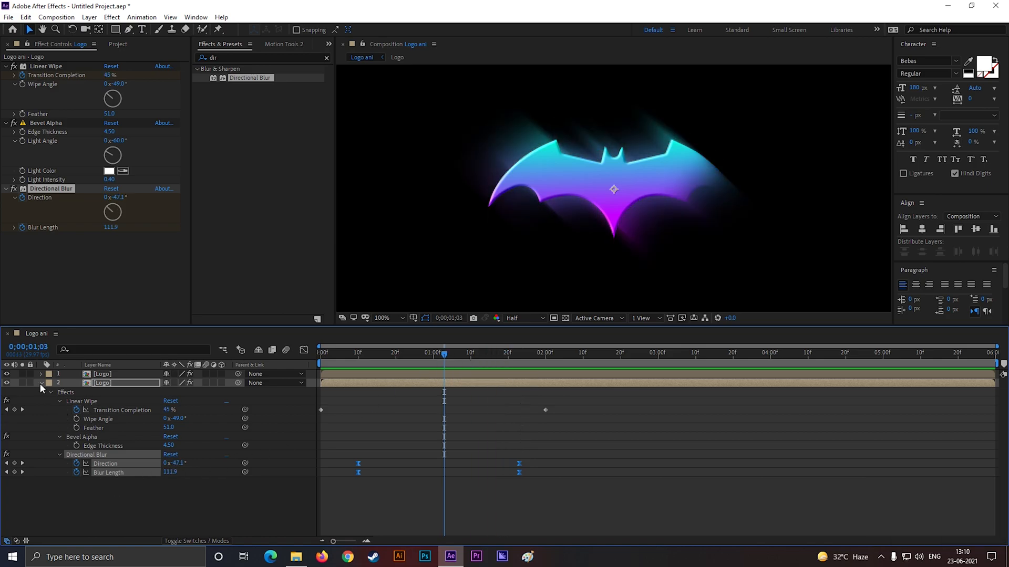
- Pre-compose both Logo layers into a composition named 'Logo final'
right_click(102, 383)
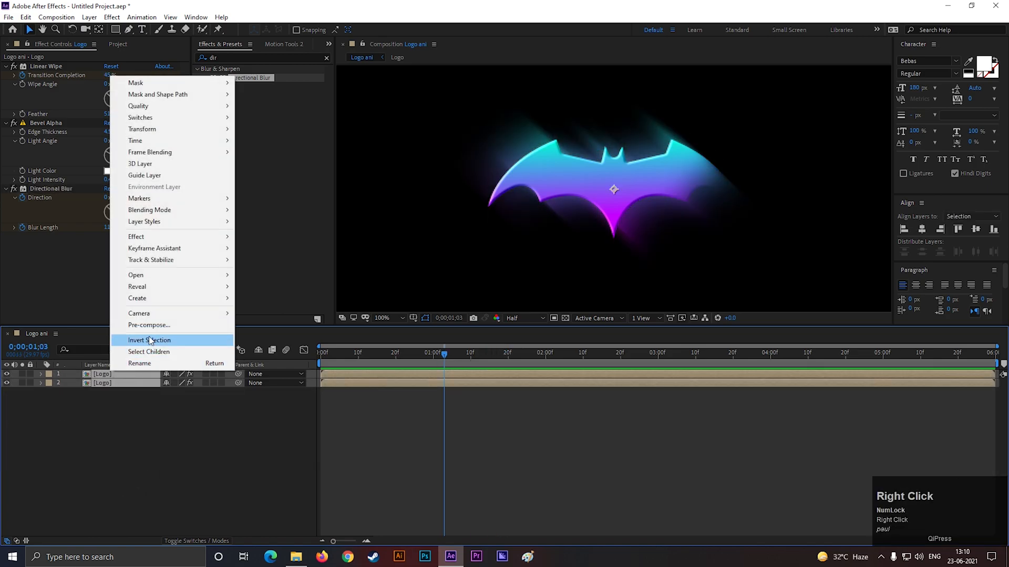
left_click(148, 324)
type("Logo final")
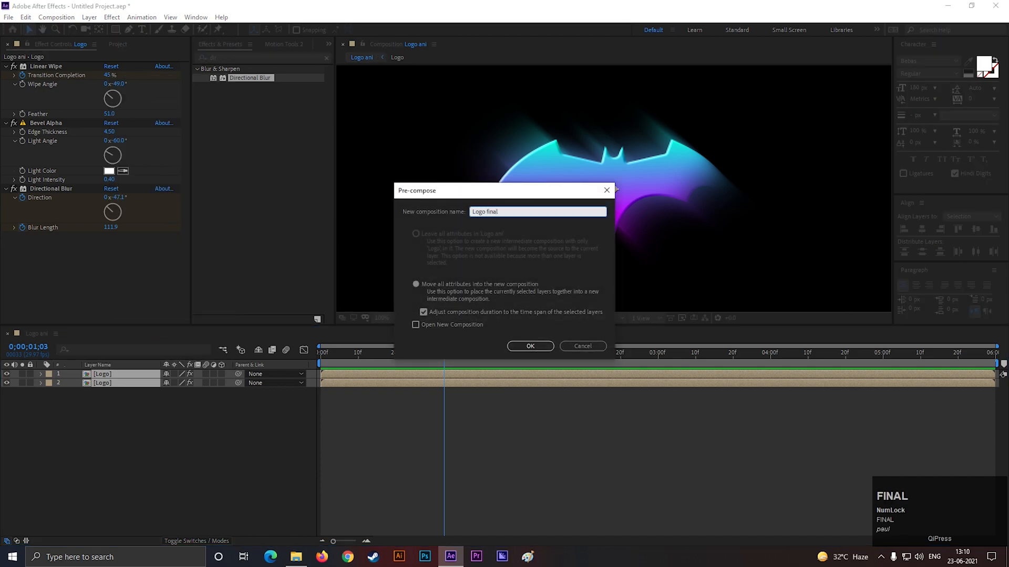
left_click(529, 345)
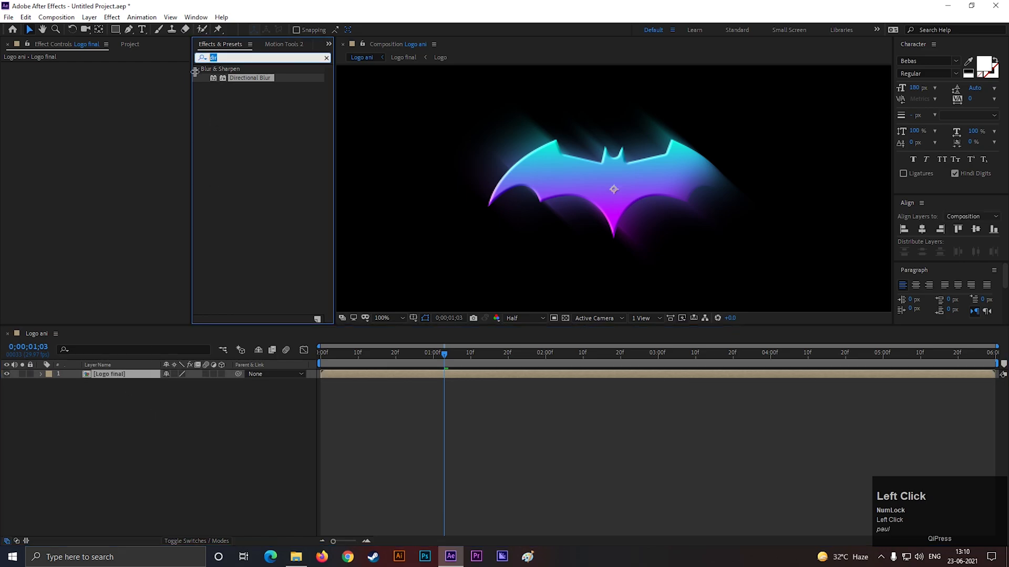
- Apply Glow to Logo final, based on Color Channels
type("glow")
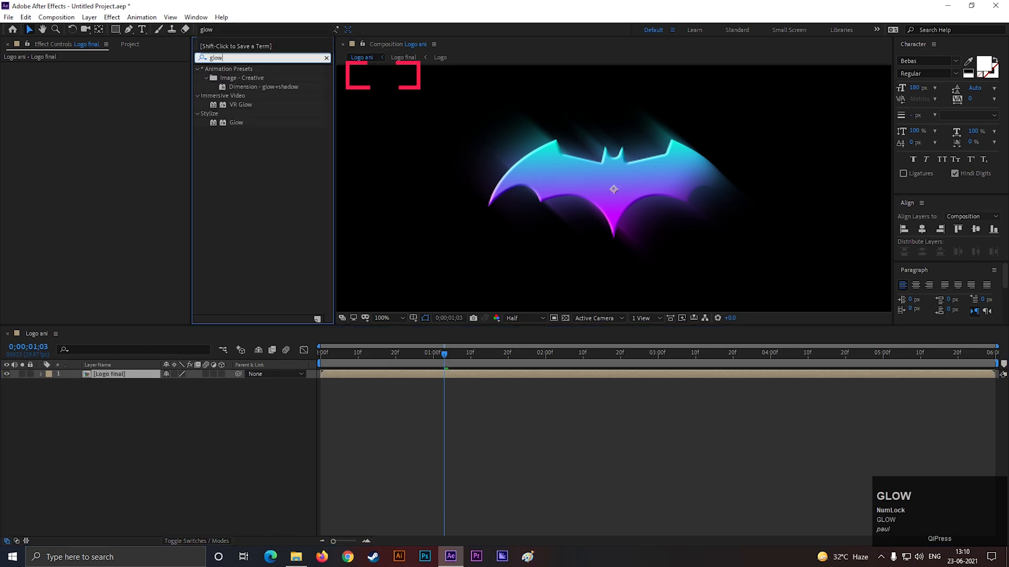
double_click(237, 122)
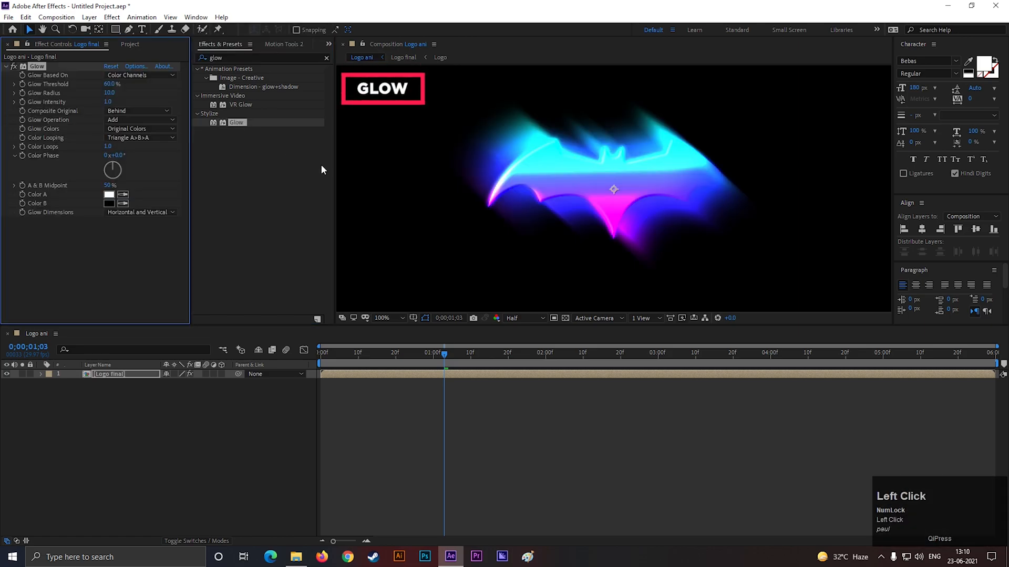
left_click(140, 75)
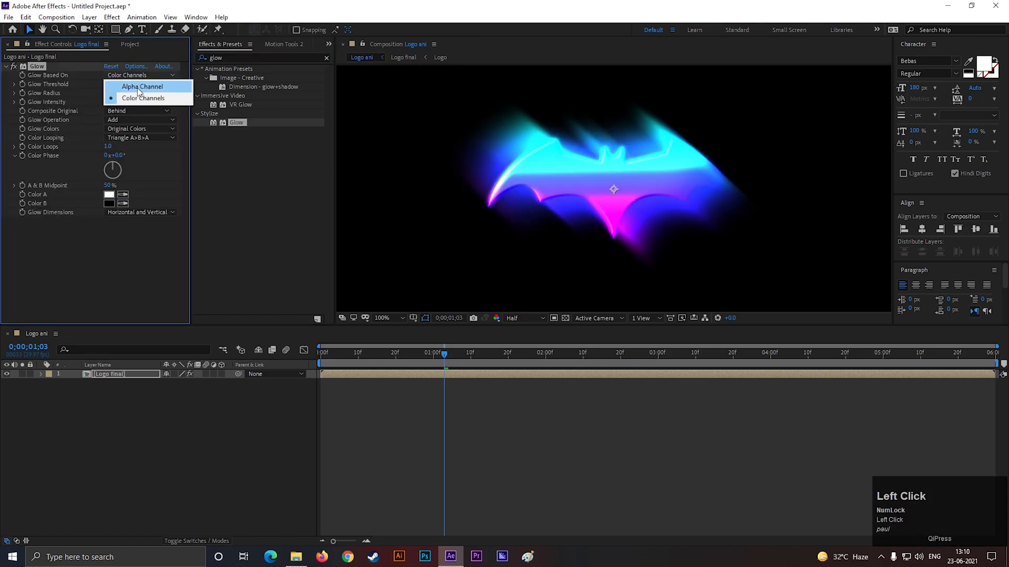
left_click(142, 86)
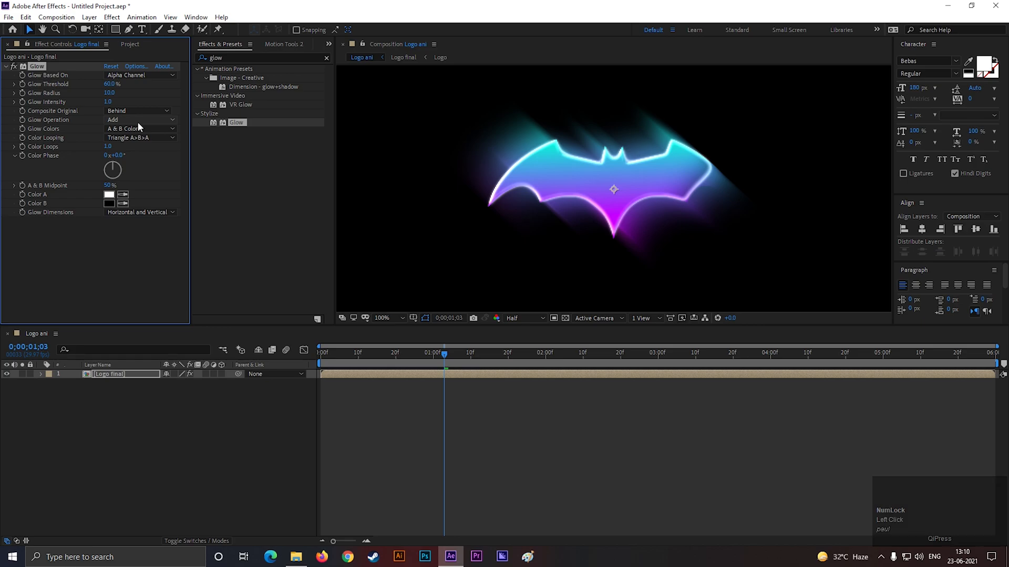
left_click(140, 74)
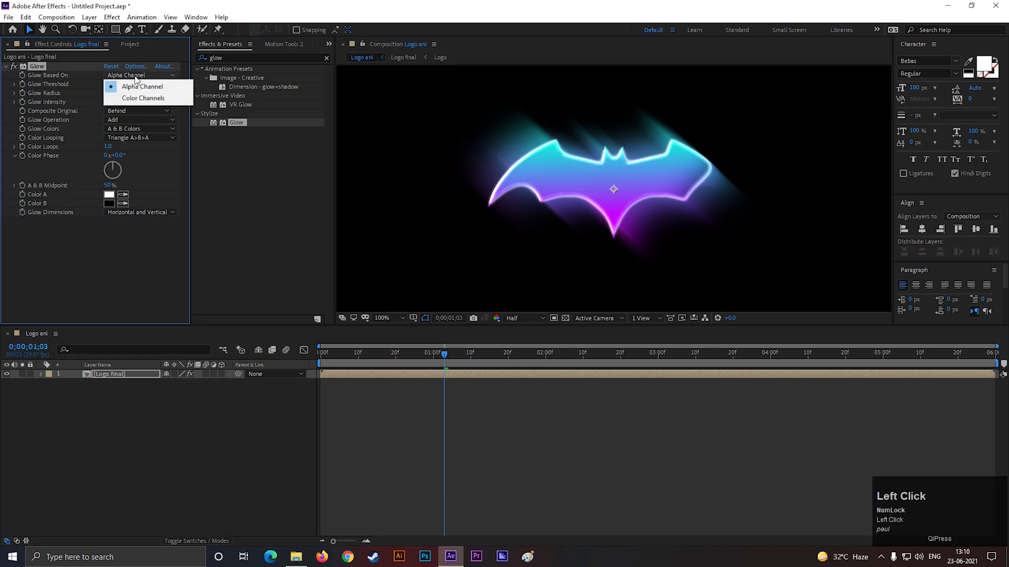
left_click(143, 98)
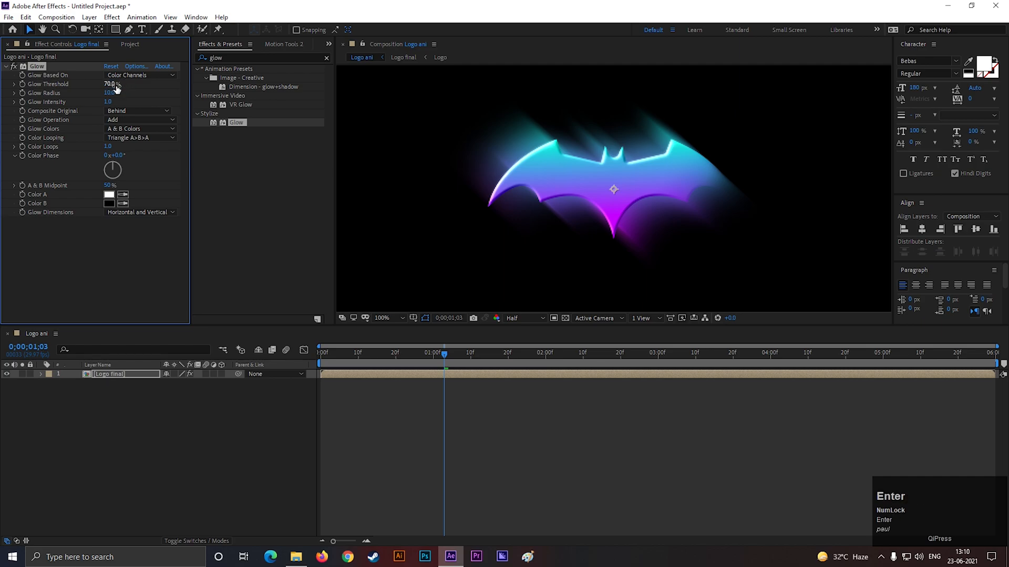
- Set Glow threshold 70% and radius 8, then preview the reveal near one second
key("enter")
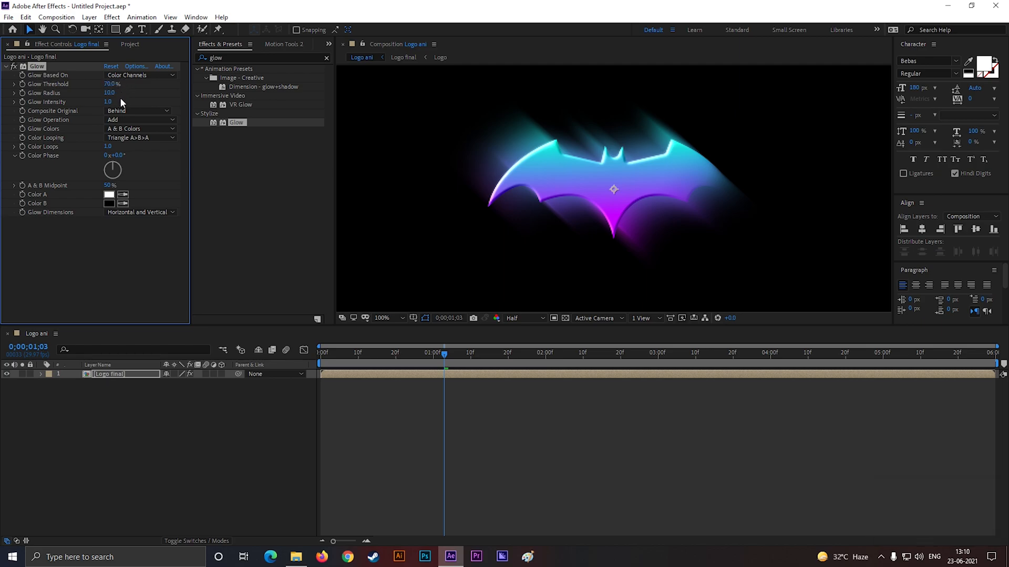
left_click(112, 93)
type("8")
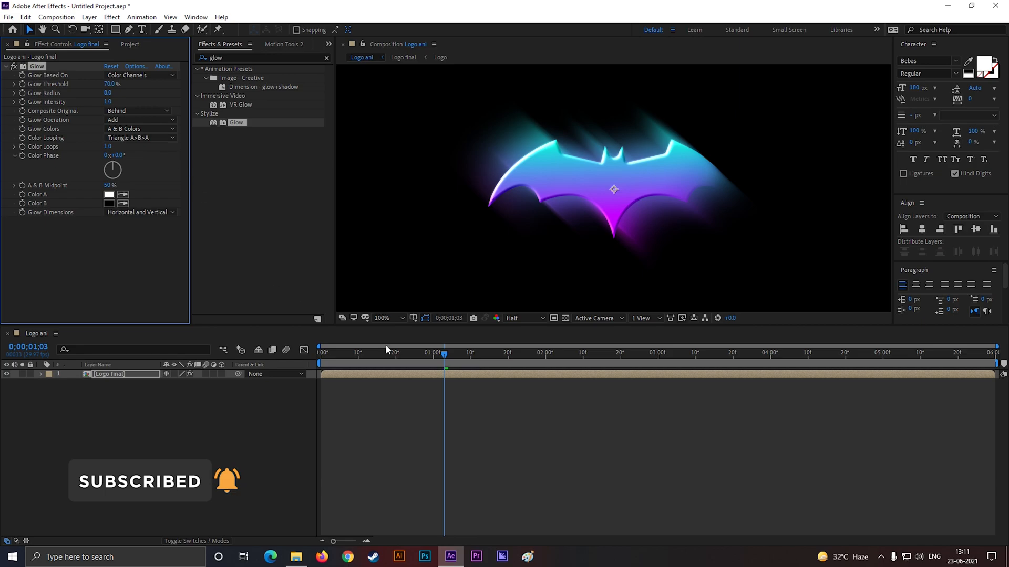
left_click_drag(443, 353, 418, 353)
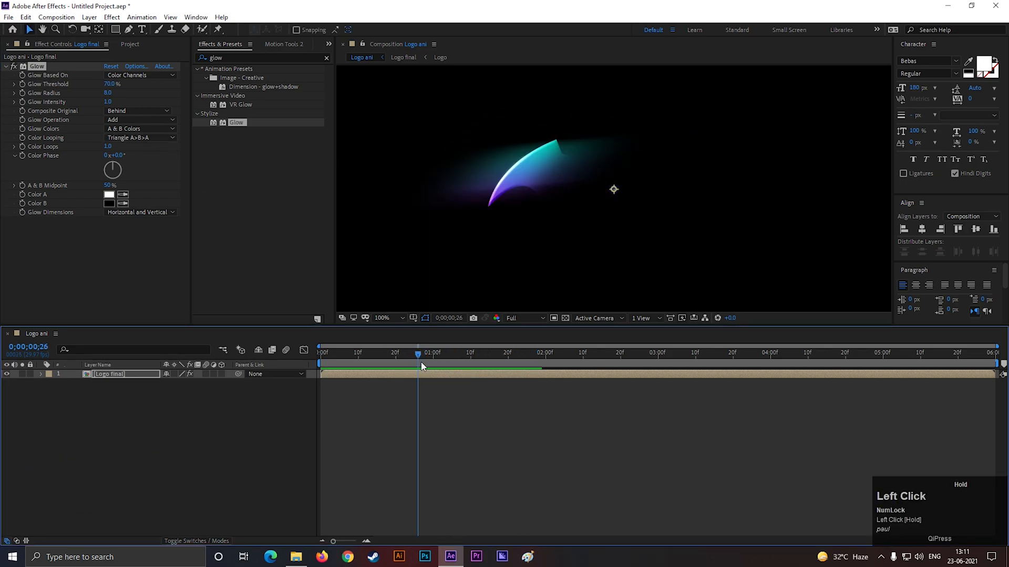
key("space")
type("cc ligh")
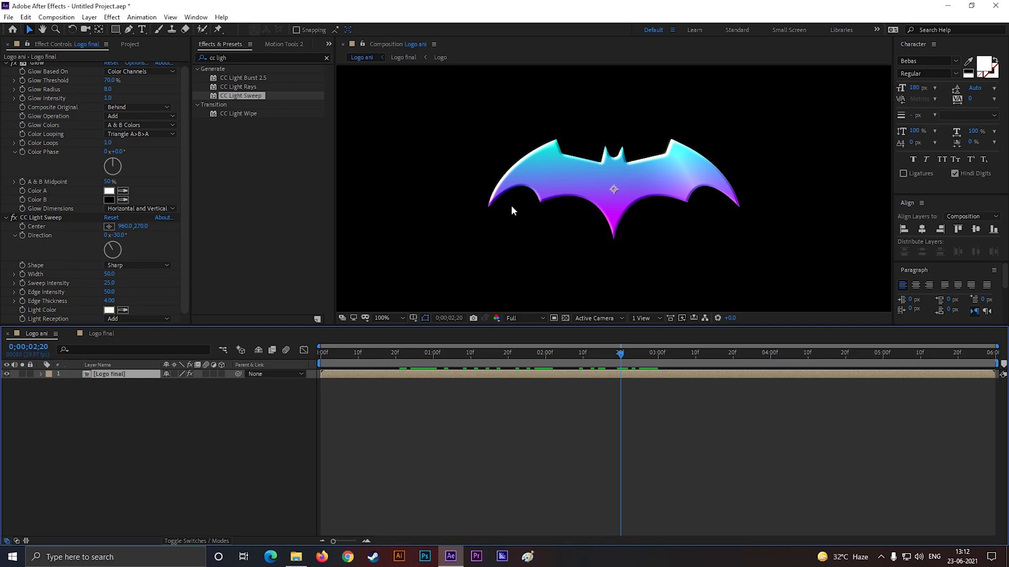
- Keyframe the CC Light Sweep centre on the logo, landing at the upper right at 4;00
scroll("down", 3)
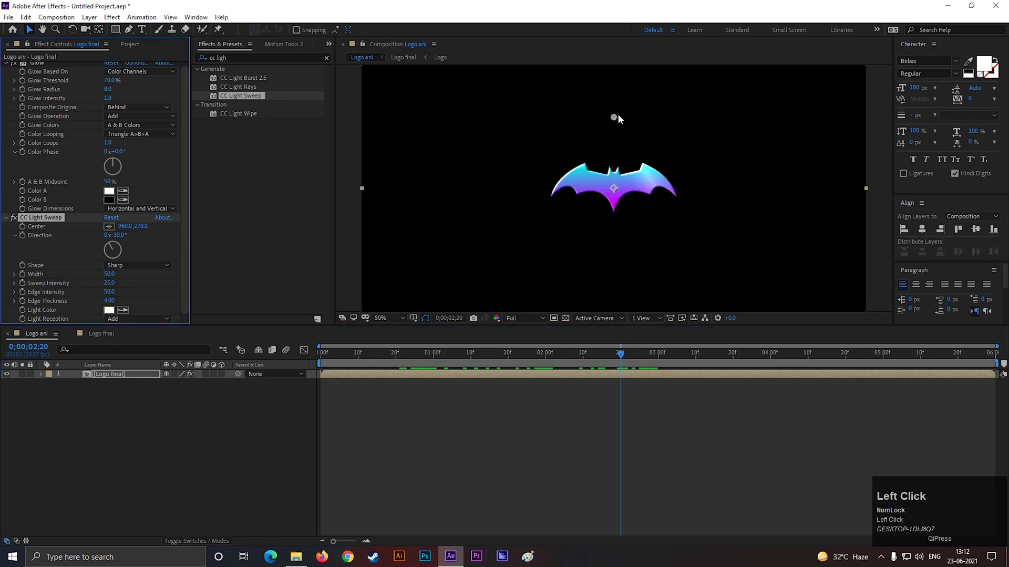
left_click_drag(618, 118, 503, 145)
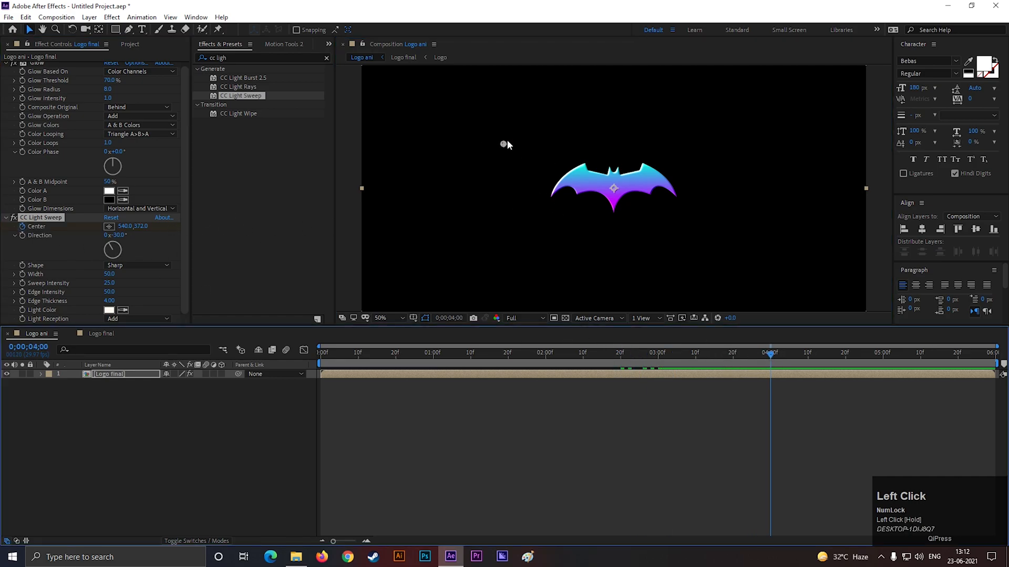
key("ctrl+z")
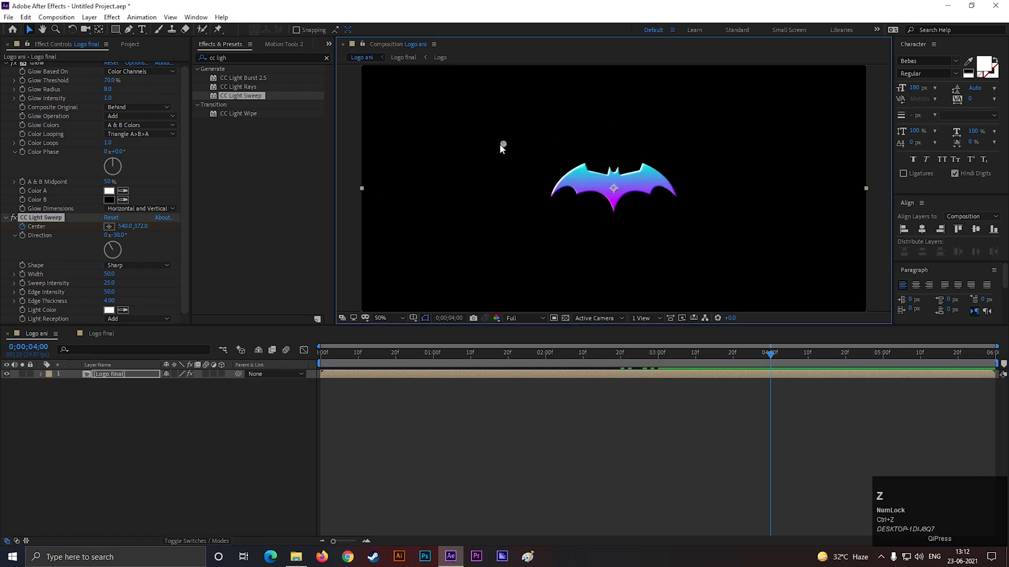
left_click_drag(503, 145, 663, 119)
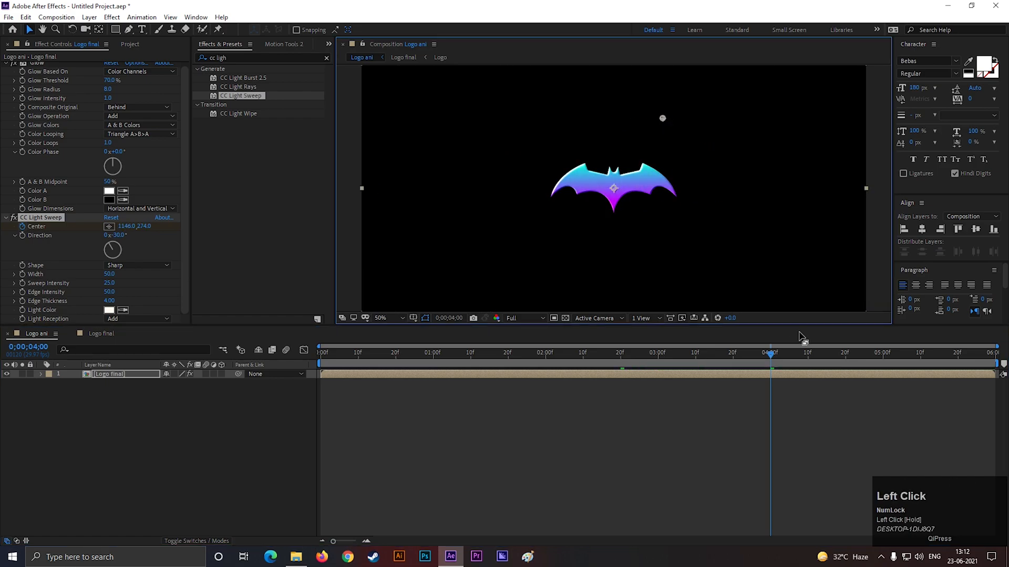
- Move the sweep centre to the logo's upper left at 5;00 and preview the sweep
left_click(884, 353)
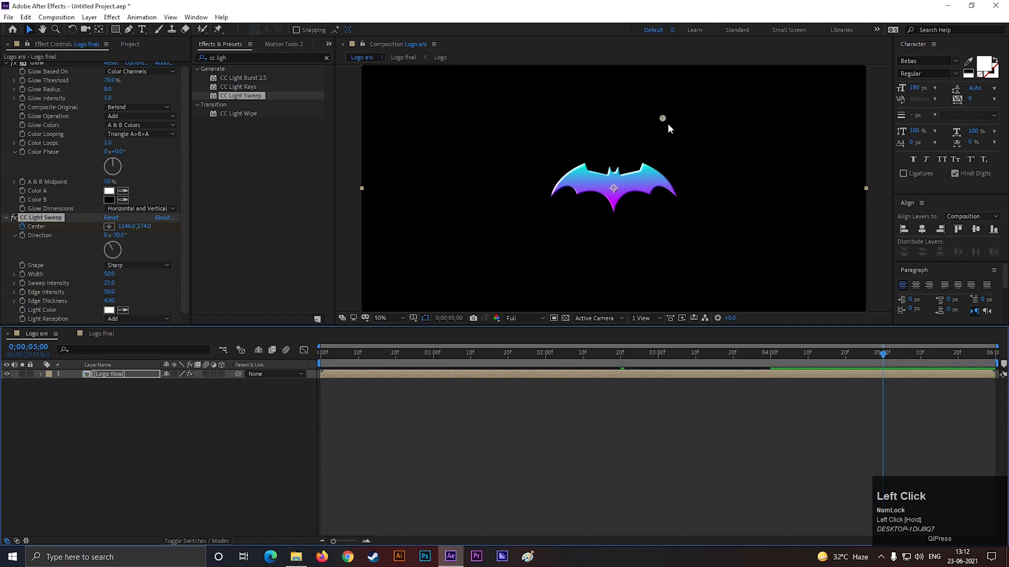
left_click_drag(663, 118, 507, 153)
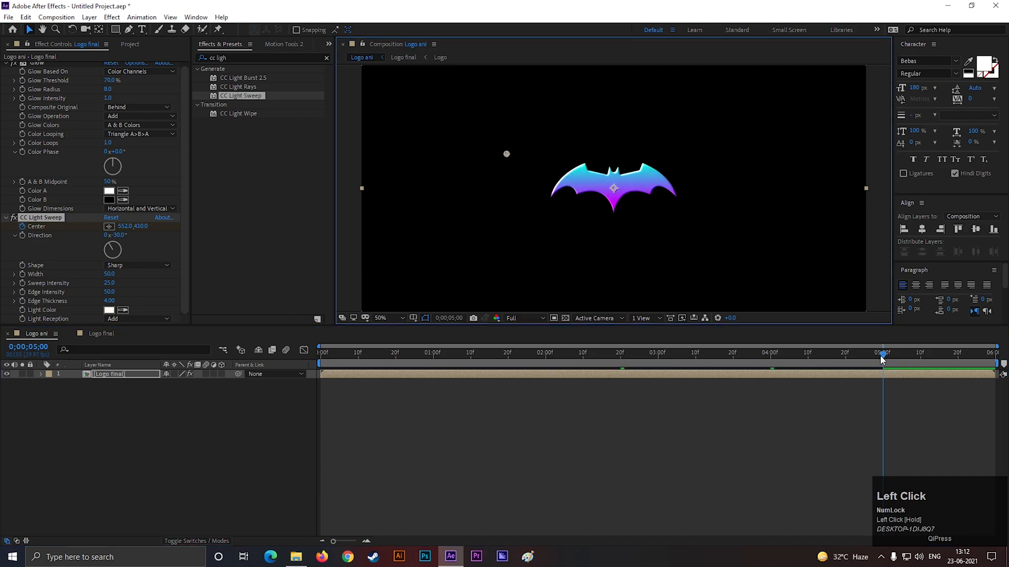
key("space")
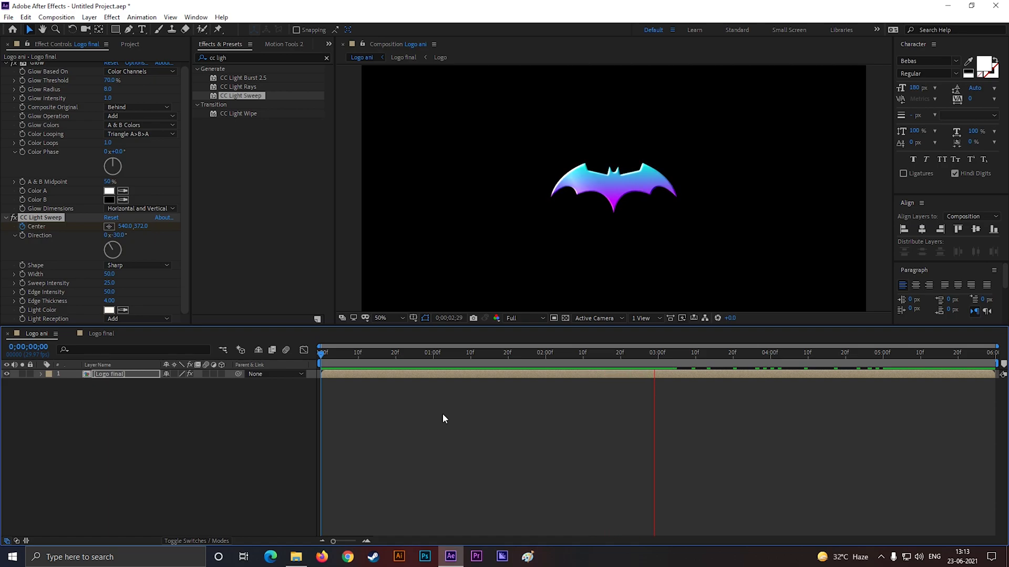
key("space")
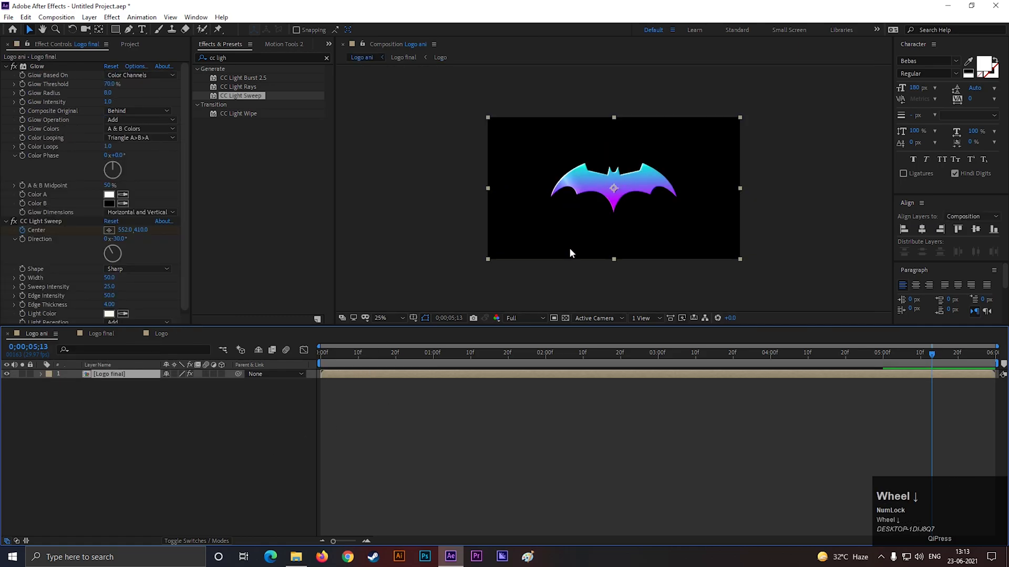
mouse_move(408, 357)
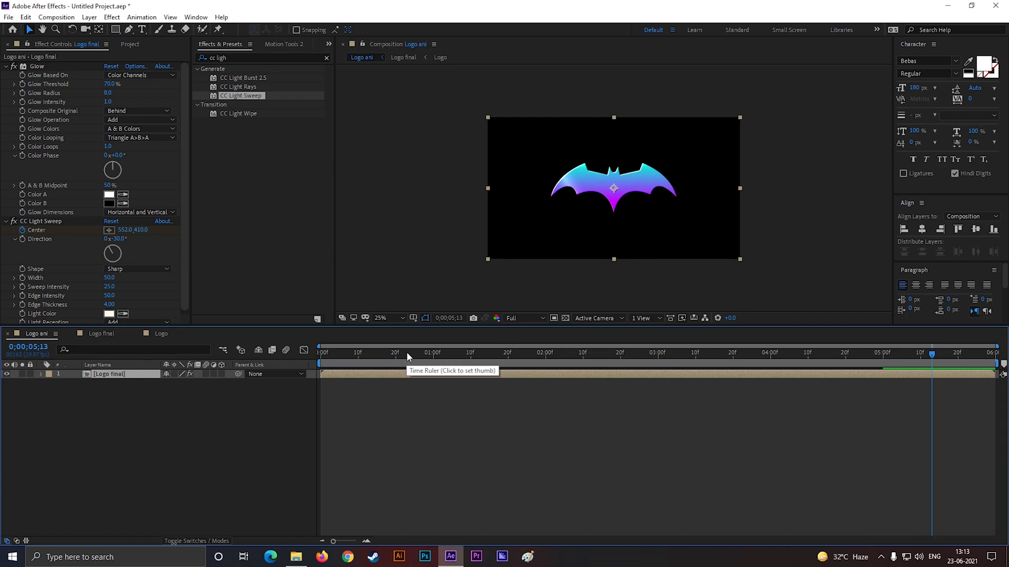
left_click(454, 353)
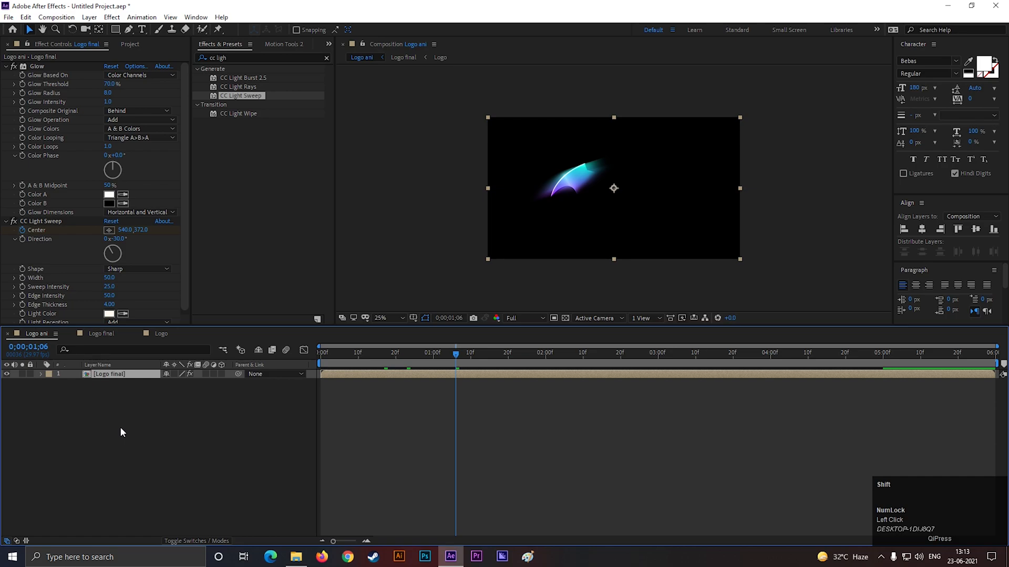
- Keyframe the logo from 199% scale and lower position to 100% centred at 2 s with Easy Ease, then preview
key("s")
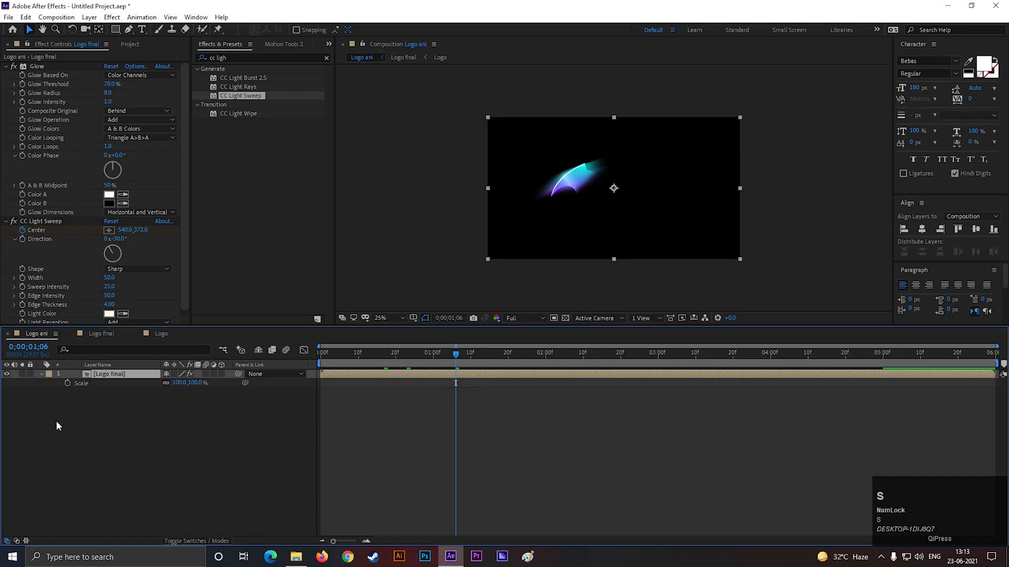
key("Shift+P")
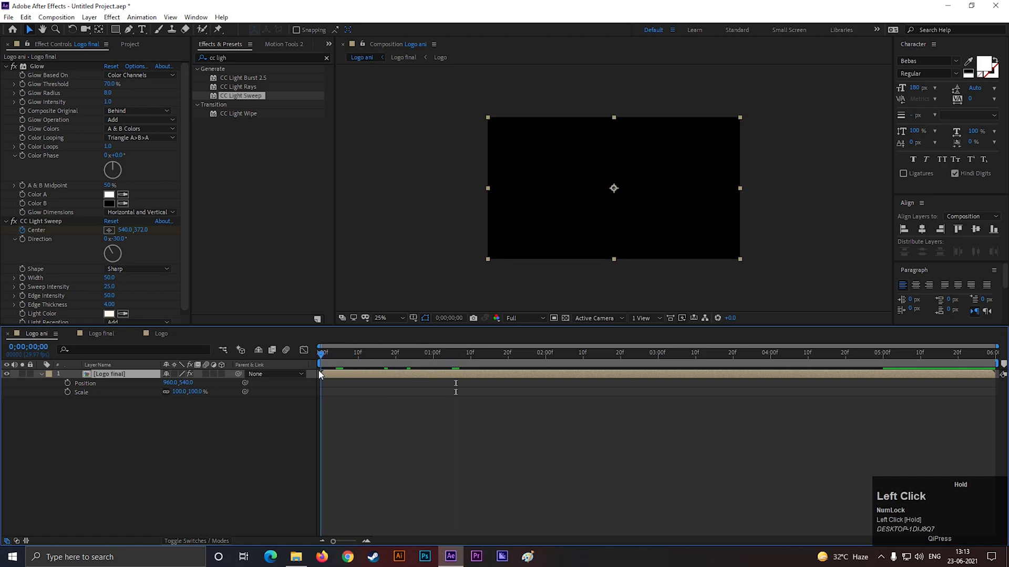
left_click(519, 353)
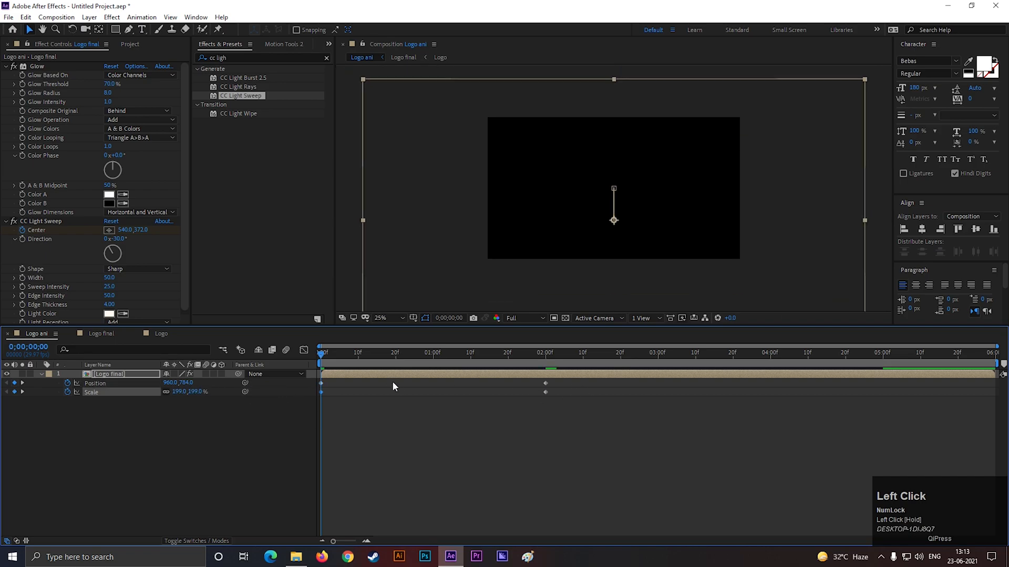
key("space")
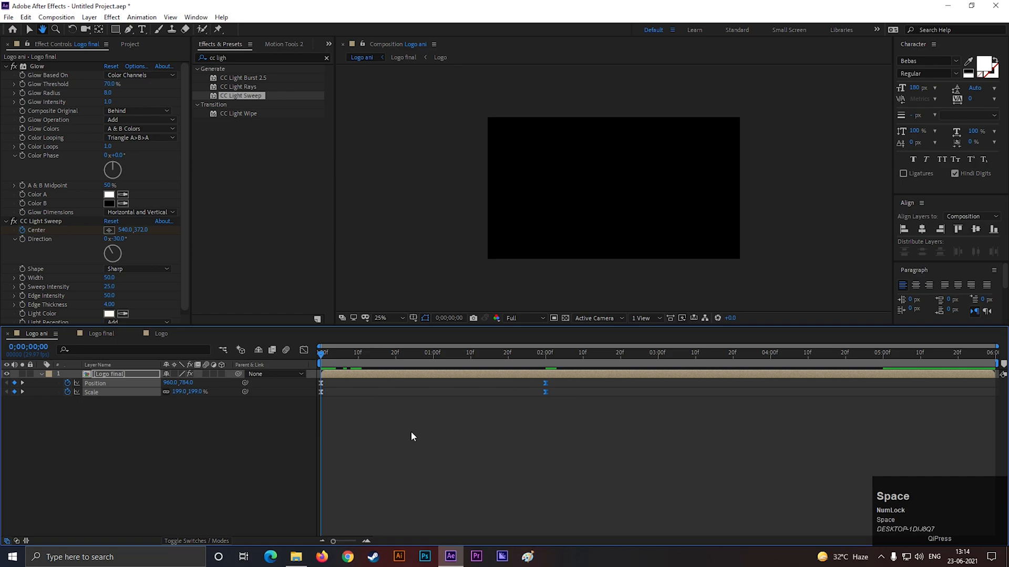
key("space")
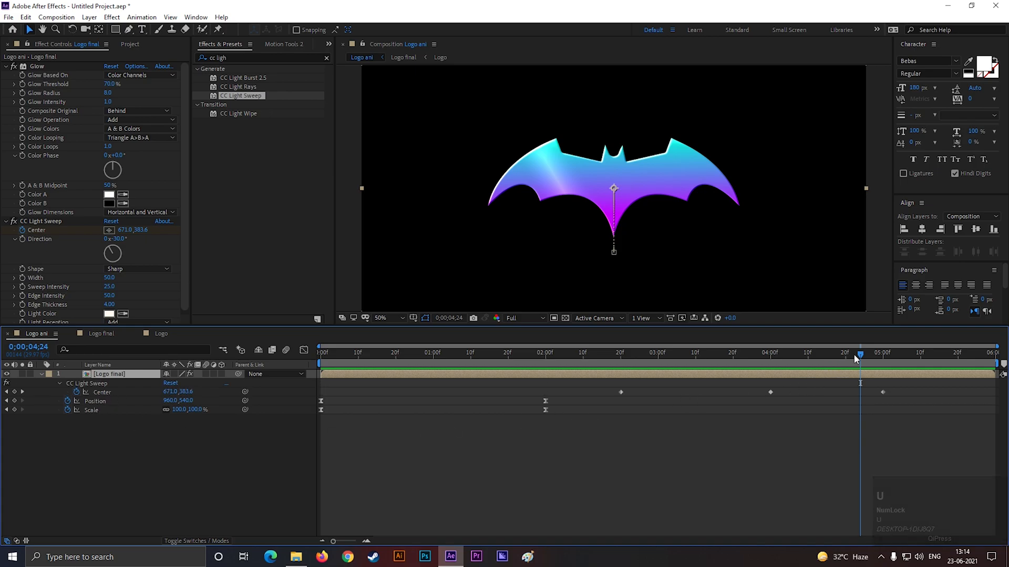
- Step through the CC Light Sweep centre keyframes at 2;20, 4;00 and 5;00 in the timeline
scroll("down", 3)
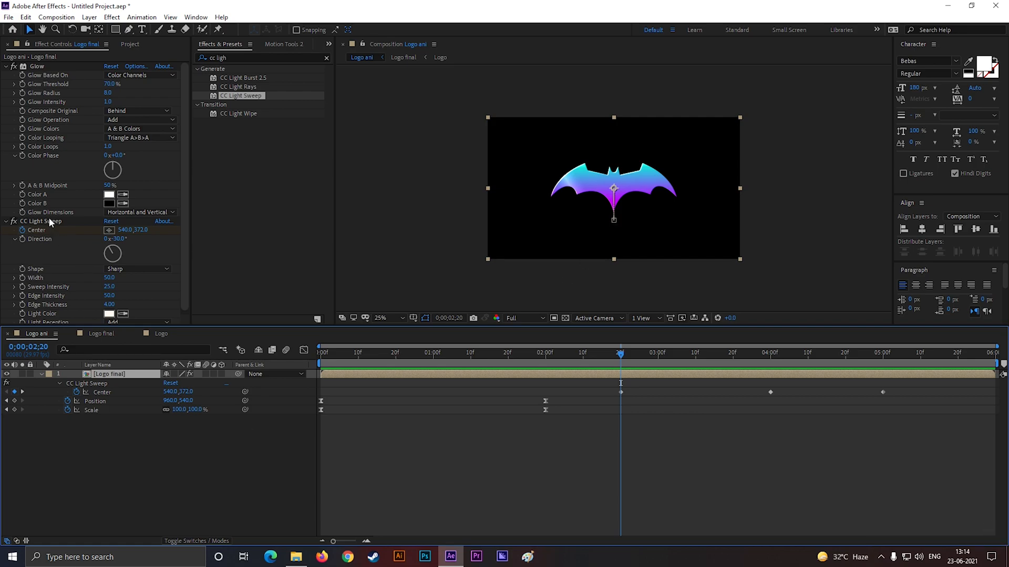
left_click_drag(615, 188, 528, 181)
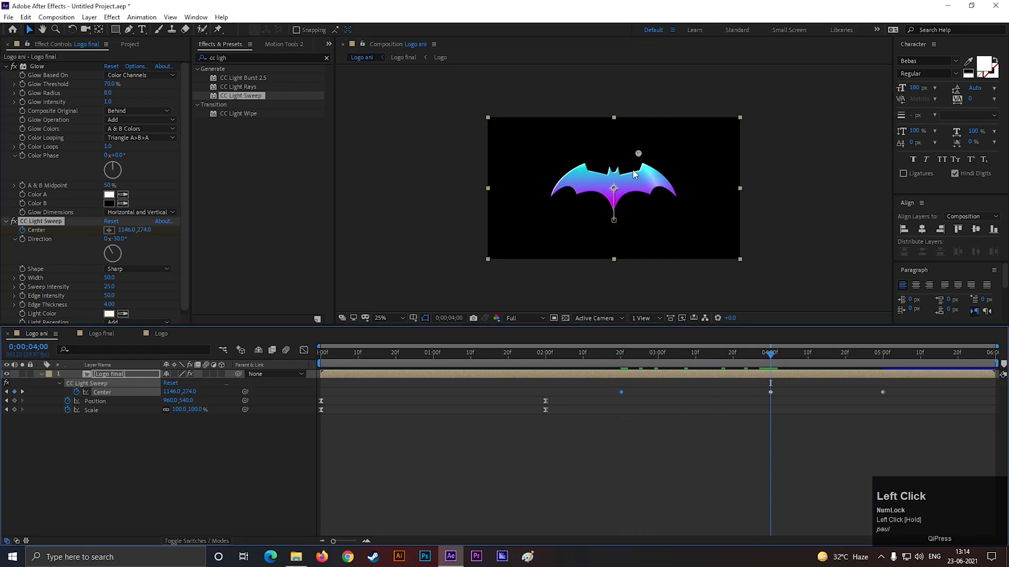
left_click(884, 353)
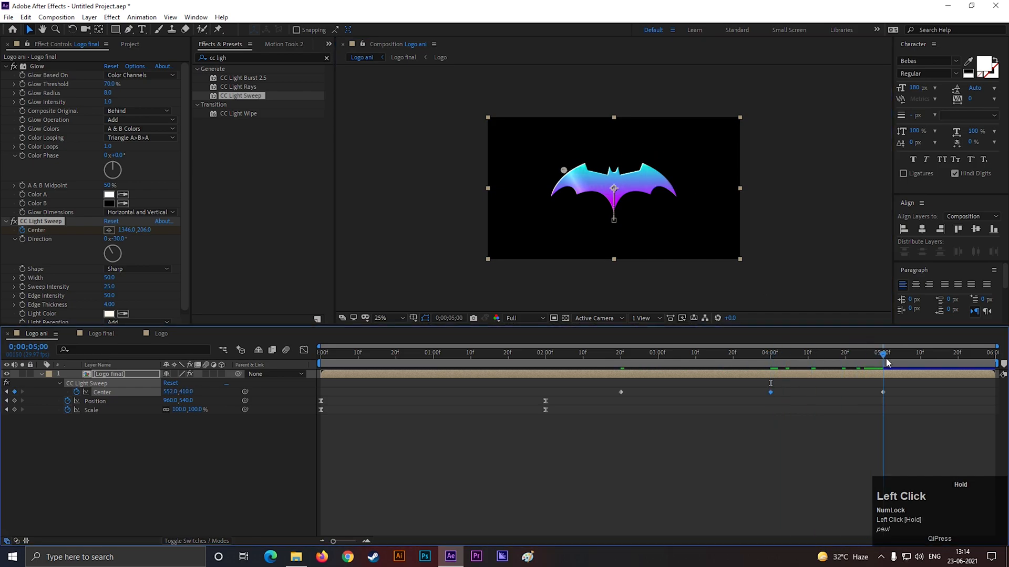